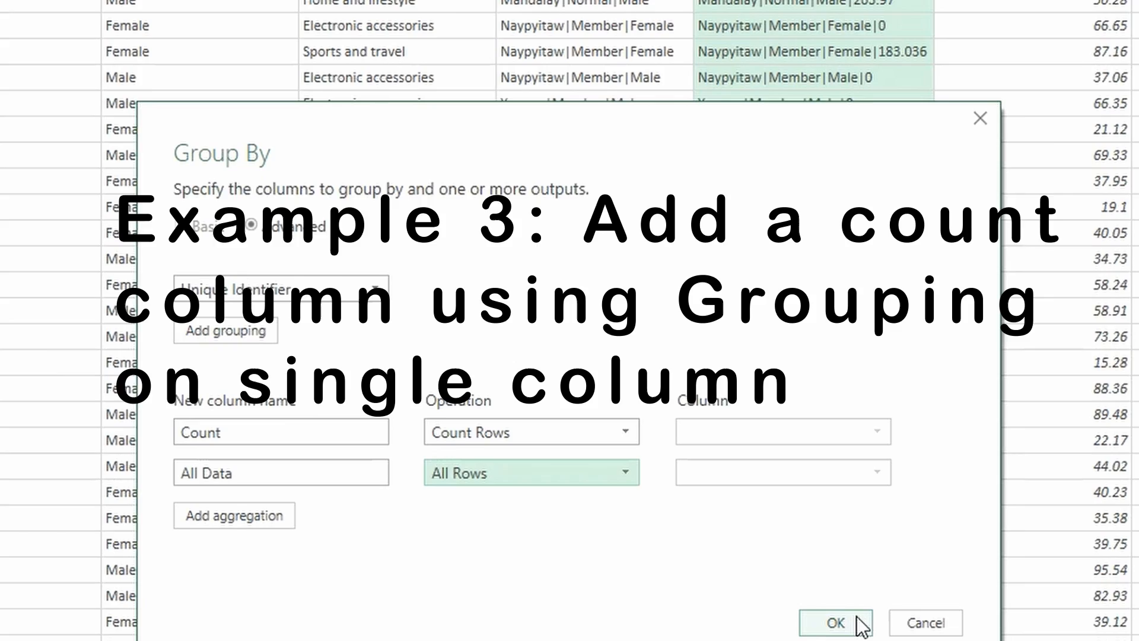
Step: Apply the Unique Identifier grouping with Count and All Data outputs
click(834, 623)
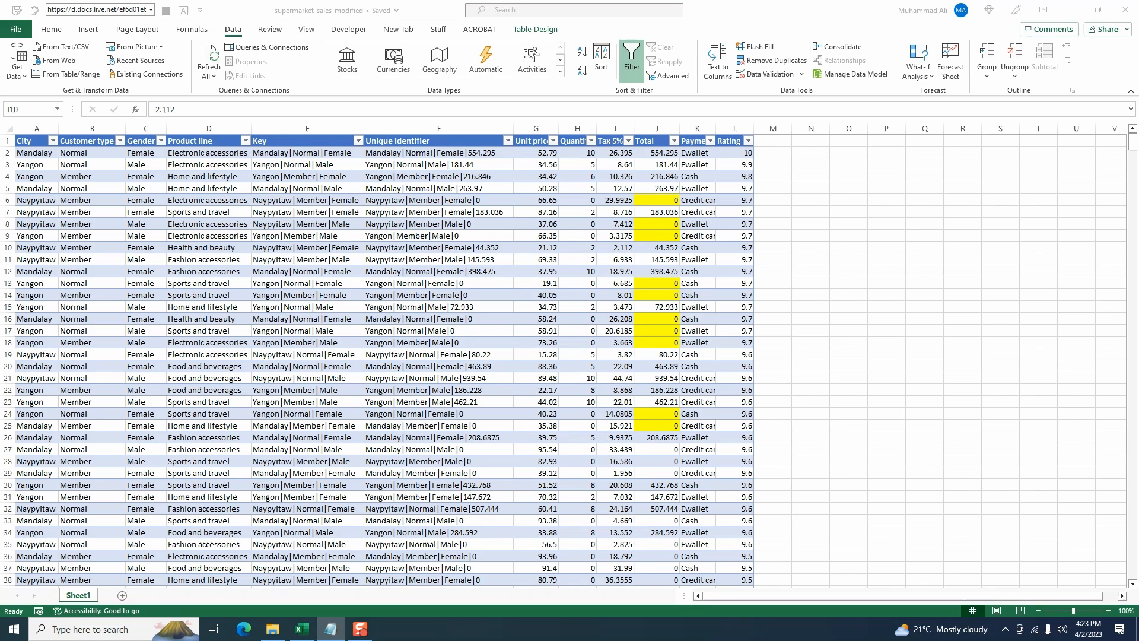
mouse_move(556, 207)
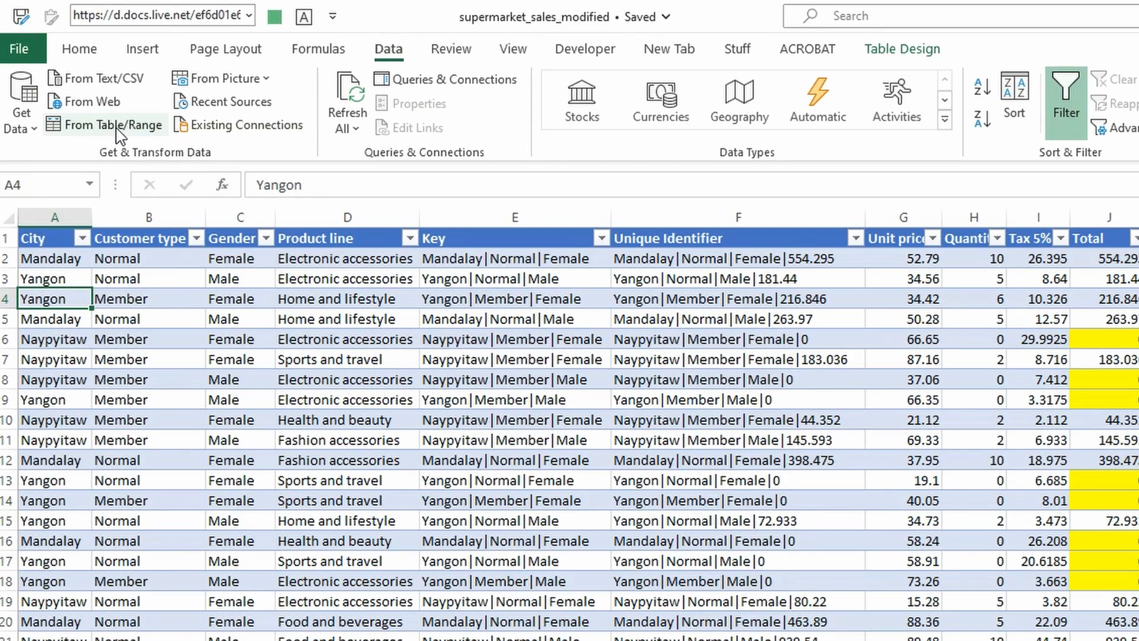
Step: Load the sales table into Power Query via Data > From Table/Range
click(113, 125)
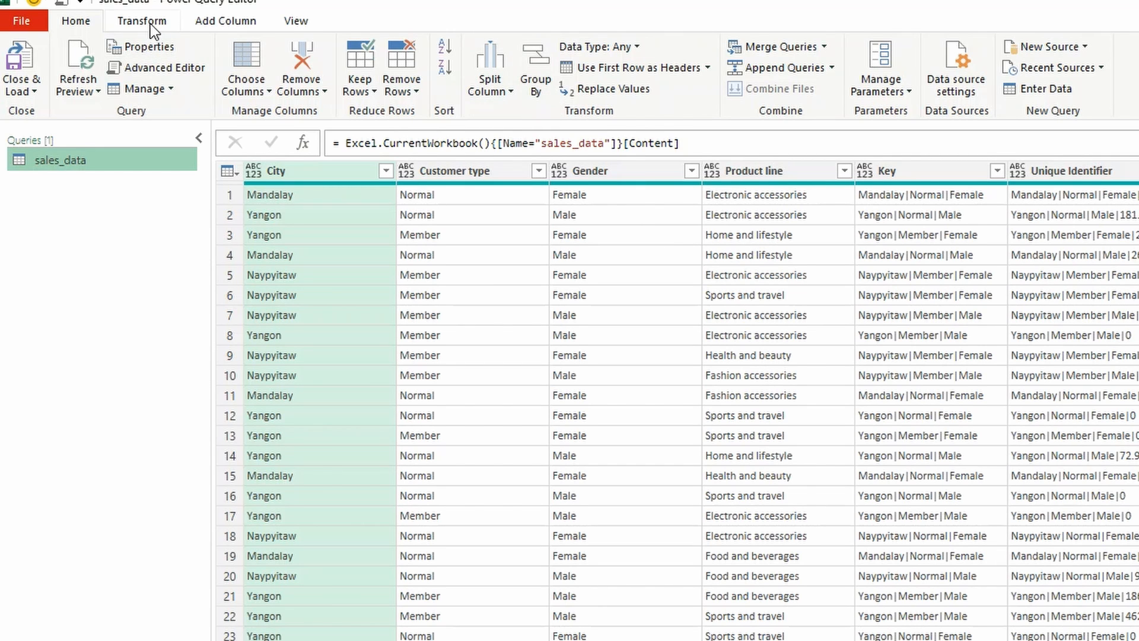
Step: Start a Group By on sales_data from the Home ribbon to count rows by City
click(142, 20)
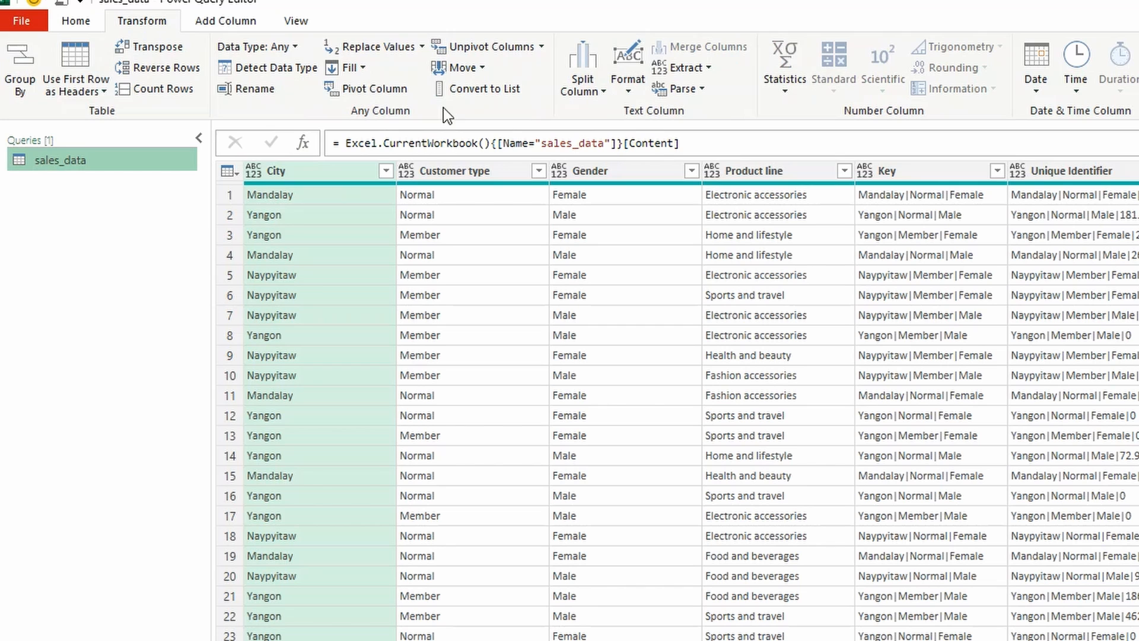
click(76, 20)
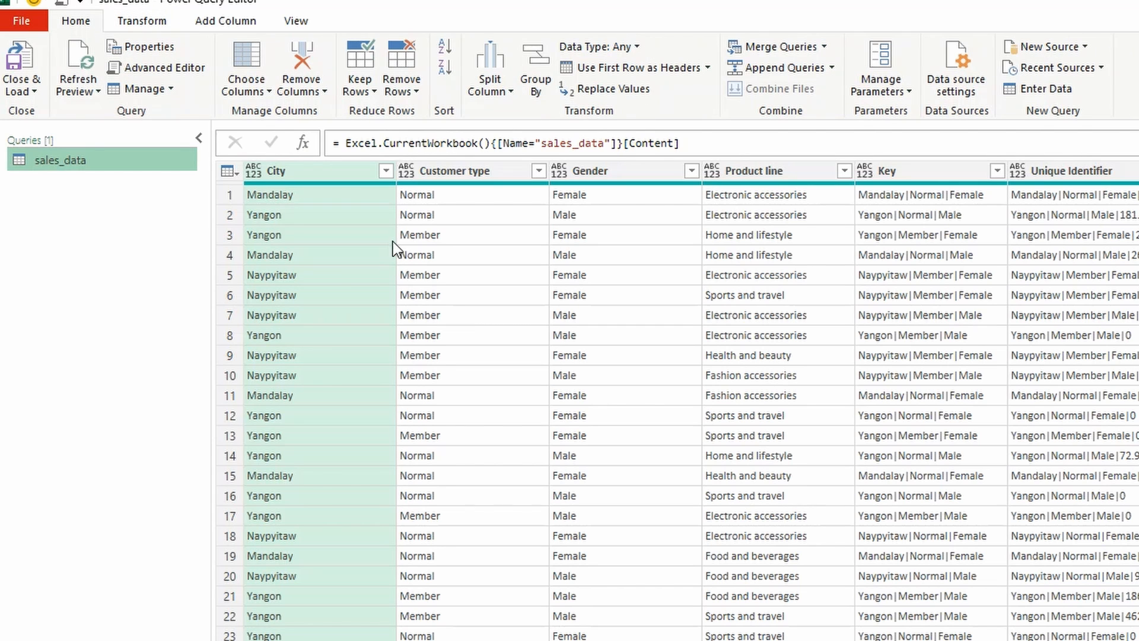
mouse_move(338, 185)
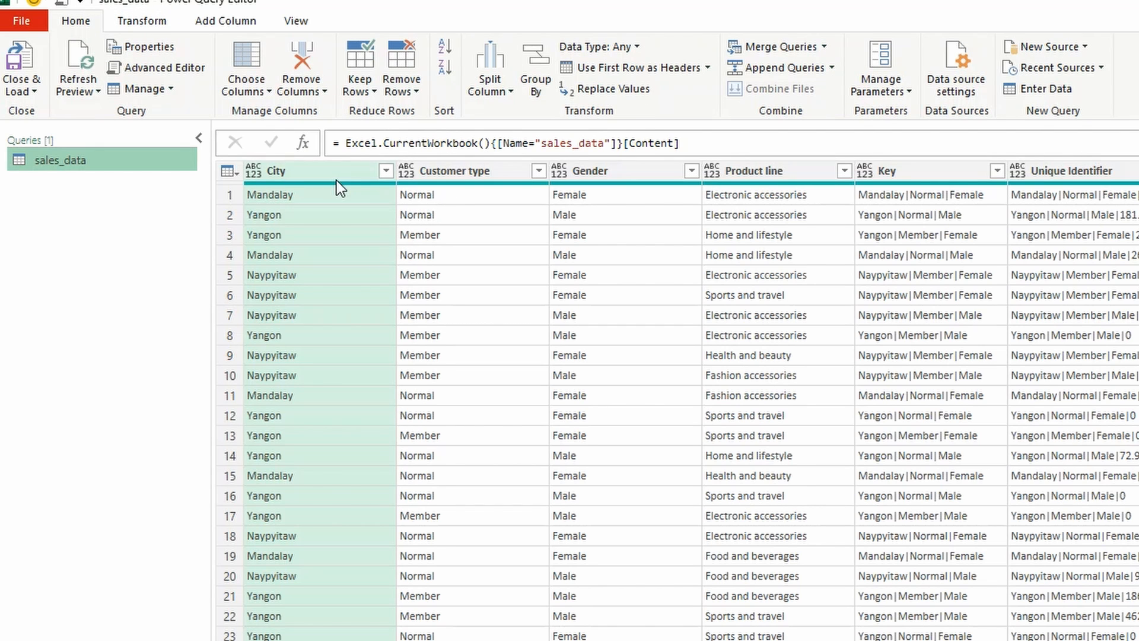
mouse_move(461, 91)
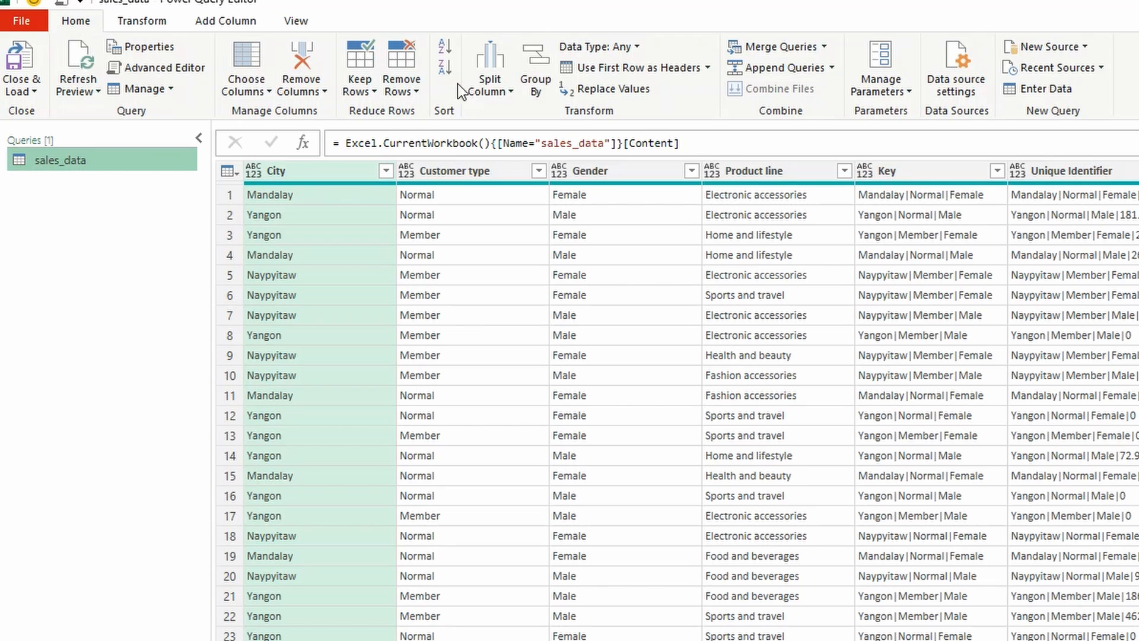
click(535, 69)
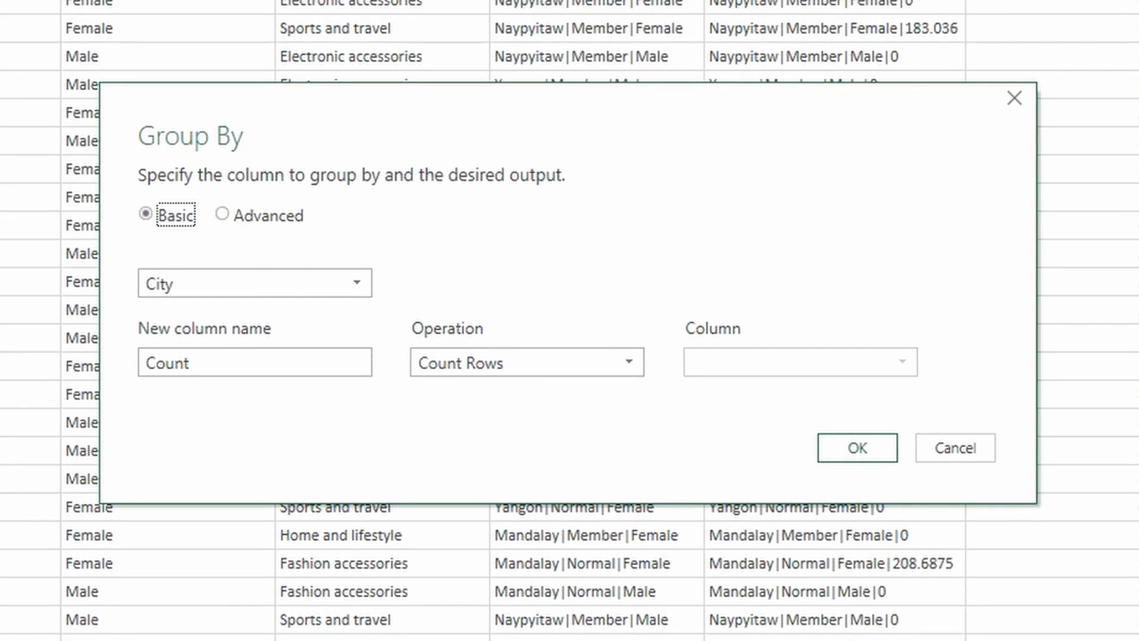
mouse_move(342, 322)
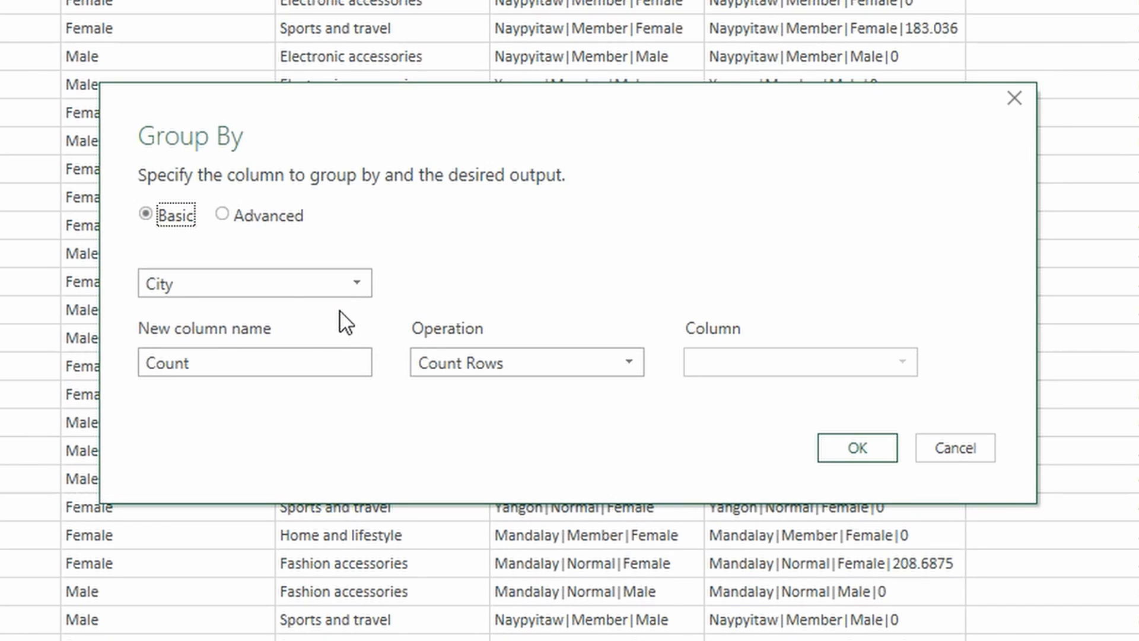
mouse_move(523, 403)
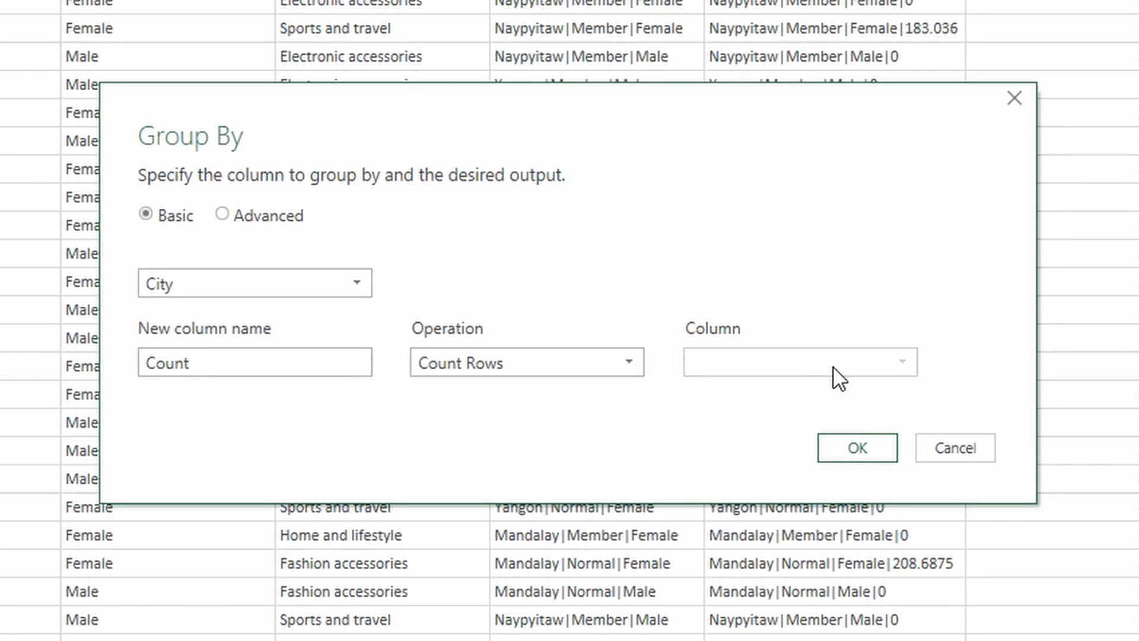
mouse_move(741, 384)
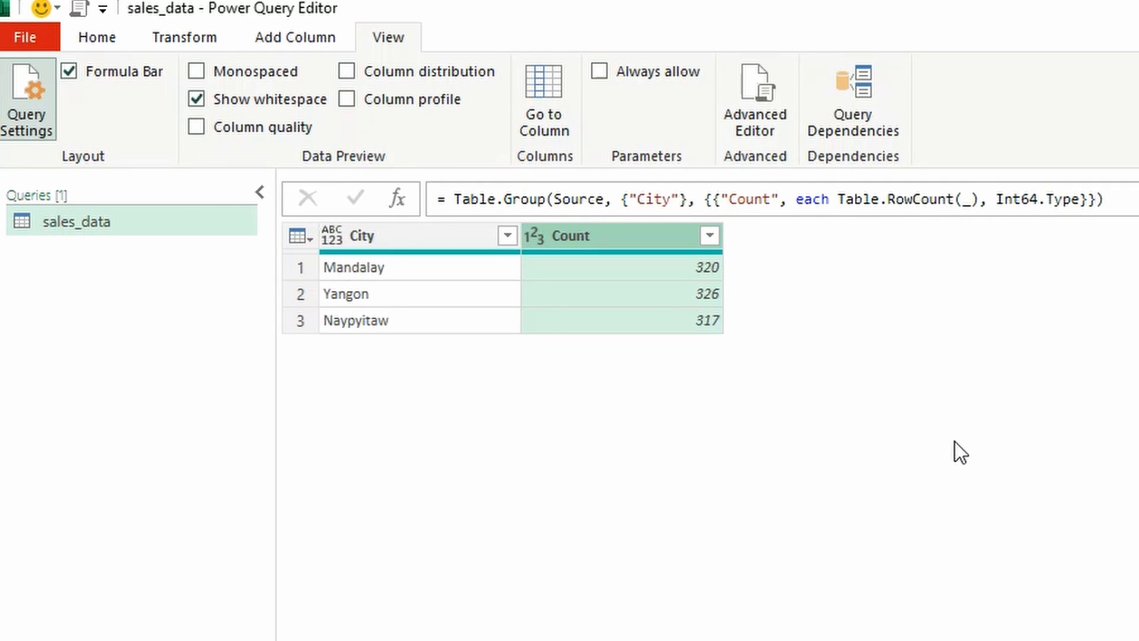
mouse_move(745, 328)
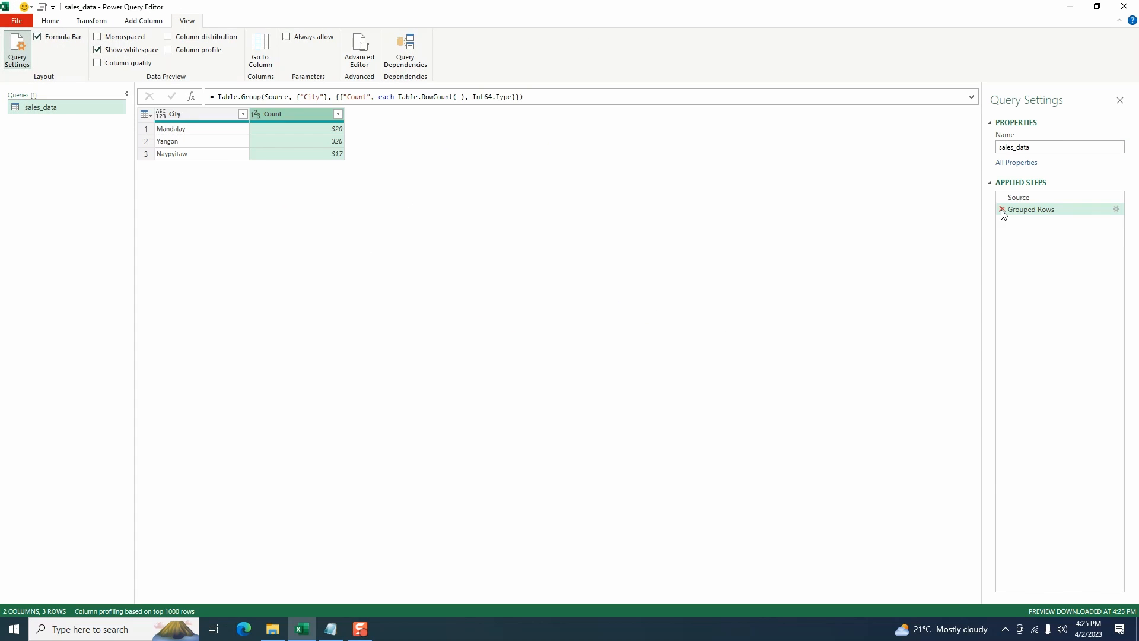
Step: Reference sales_data from its context menu and name a new group 'Origin...' for the original
right_click(41, 107)
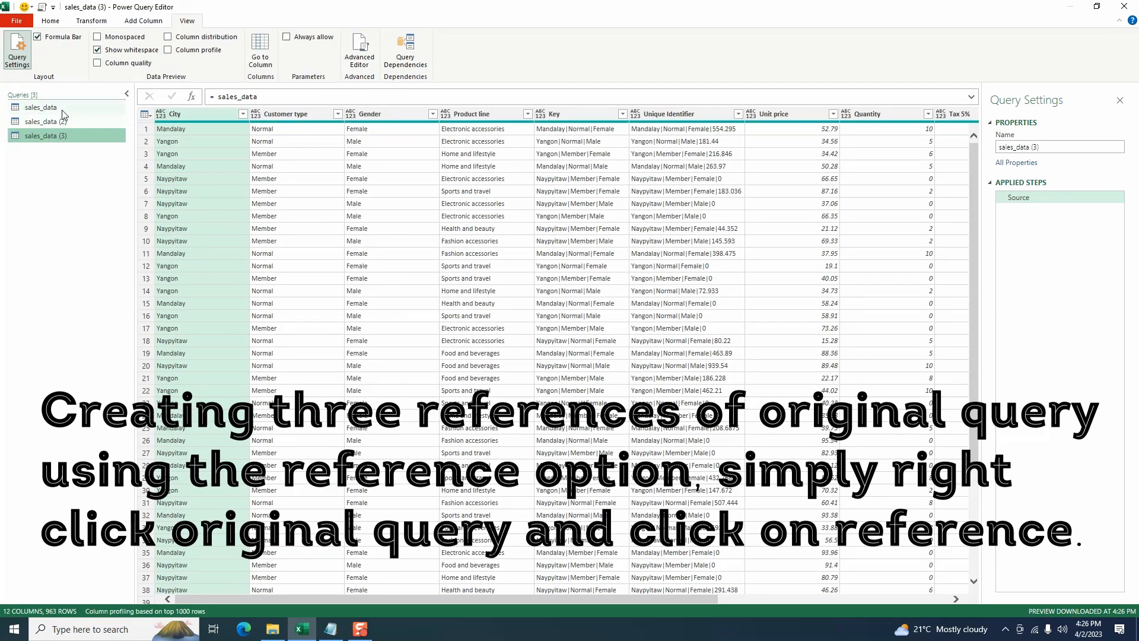
text(Original [1)
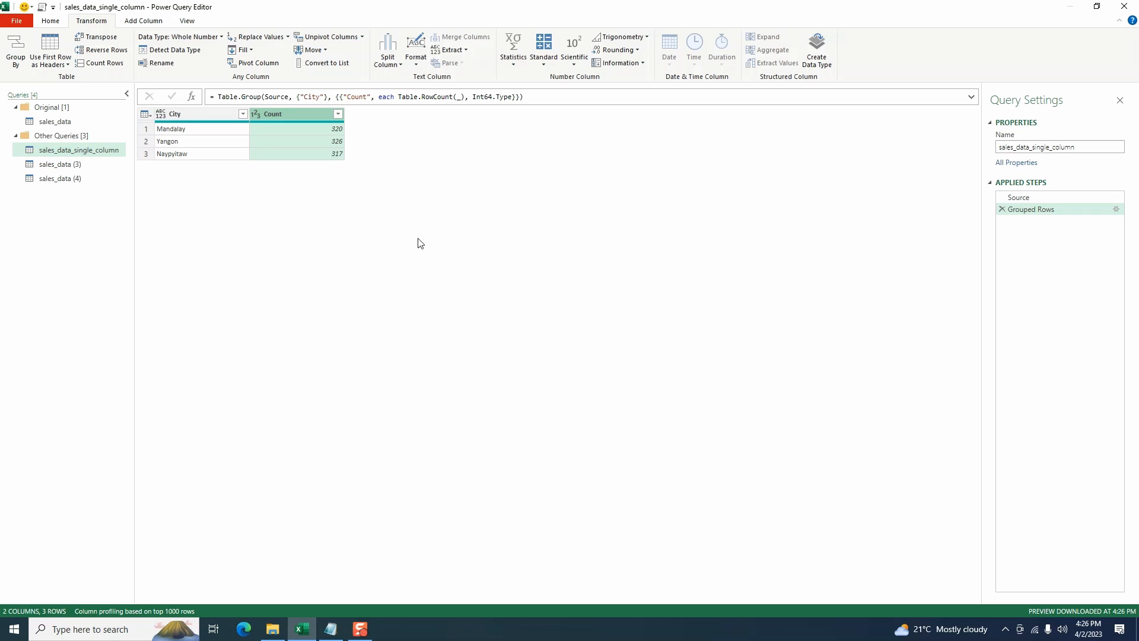
mouse_move(131, 196)
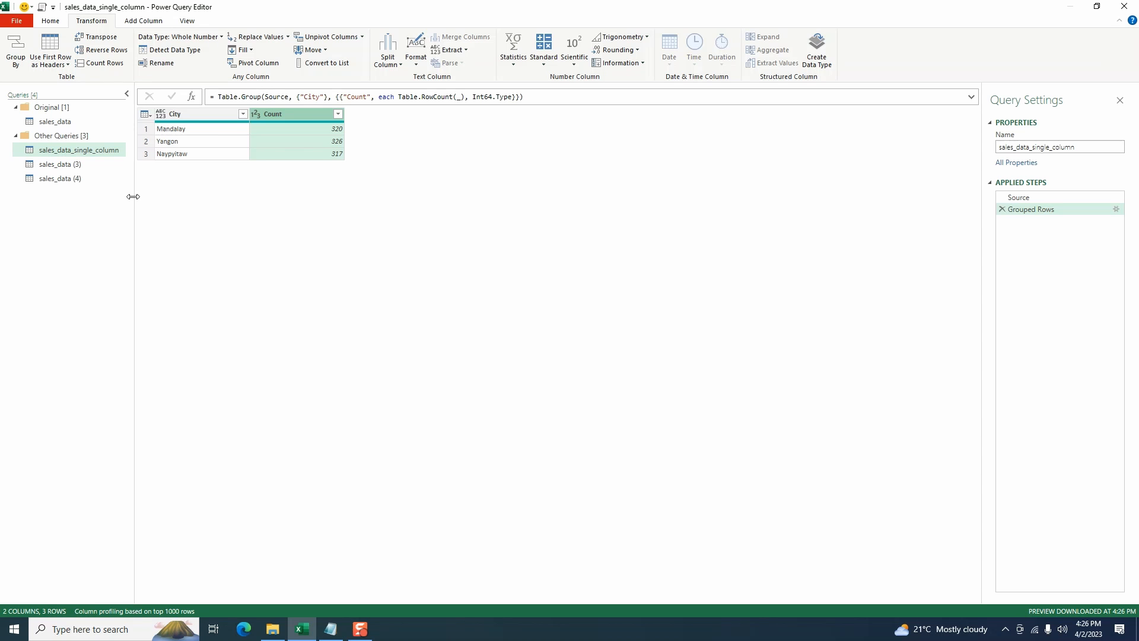
Step: Rename the sales_data (3) query to sales_data_multi_columns in Query Settings
click(62, 164)
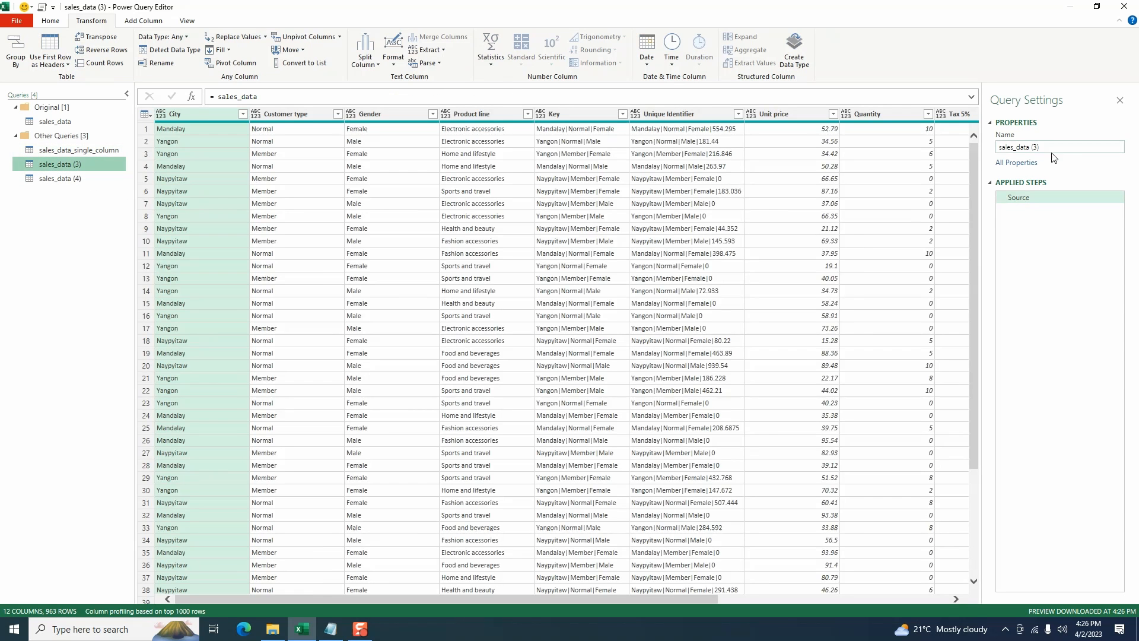
click(1035, 147)
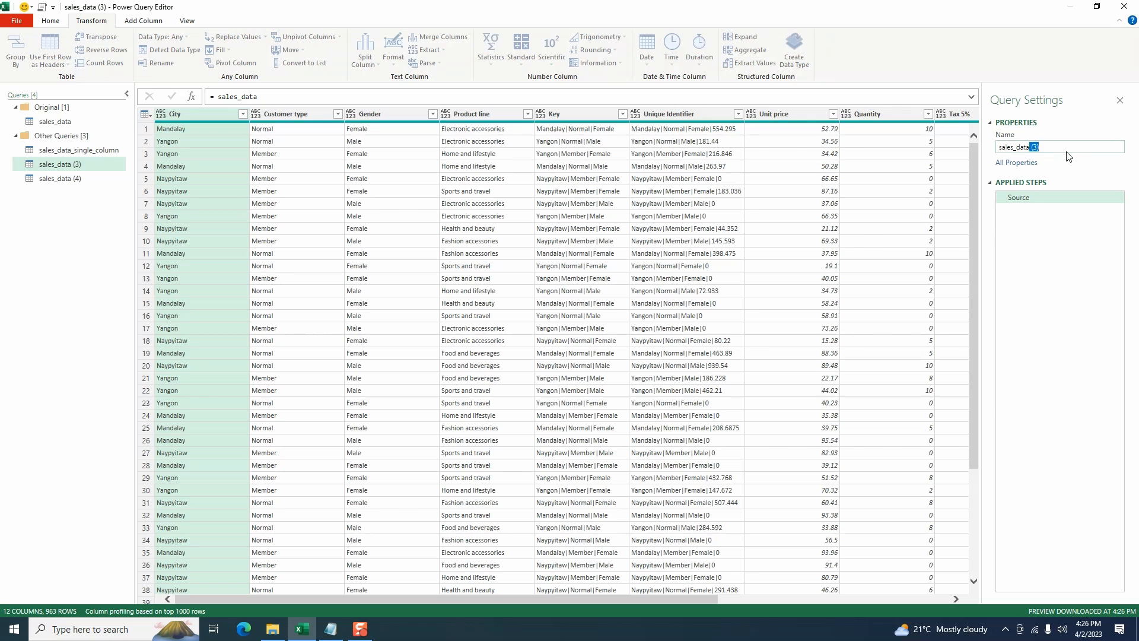
text(sales_data_multi_columns)
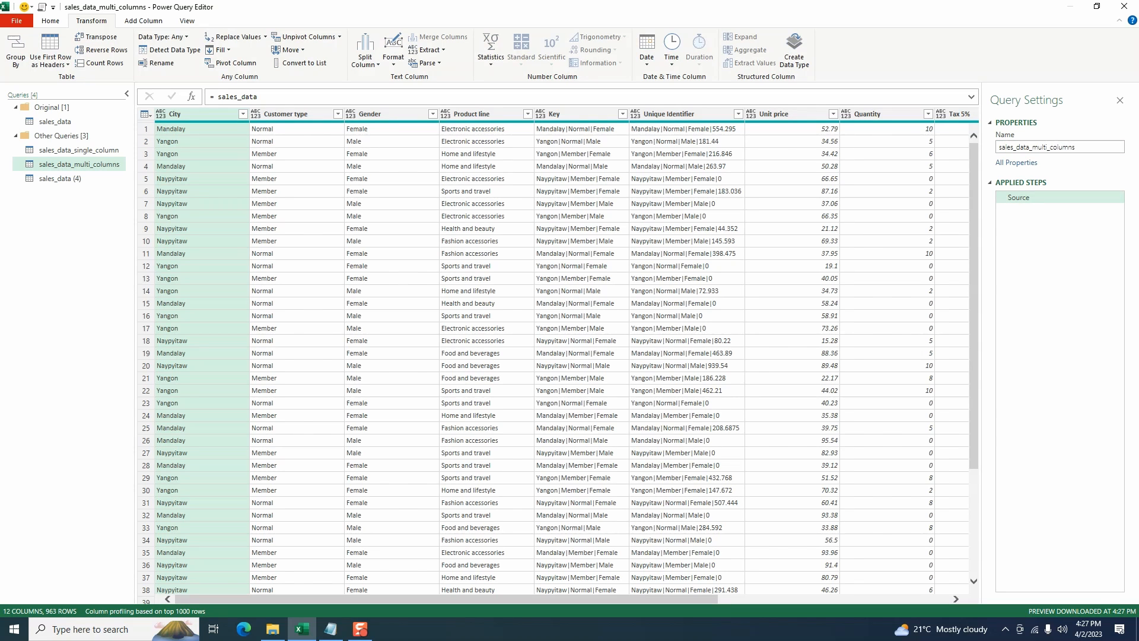
mouse_move(472, 245)
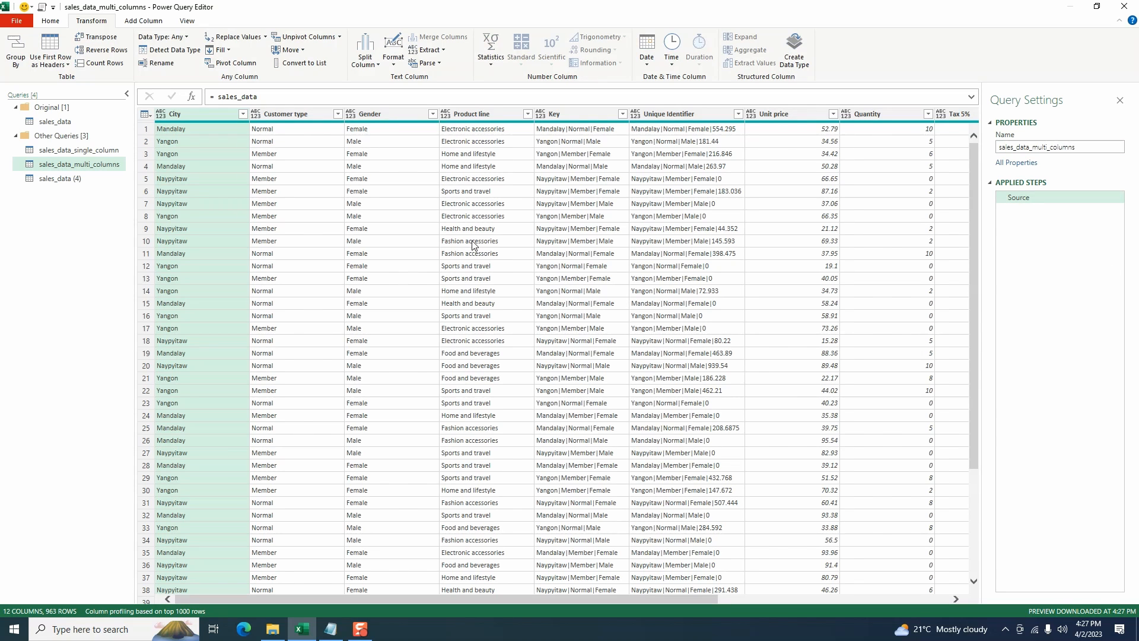
mouse_move(490, 245)
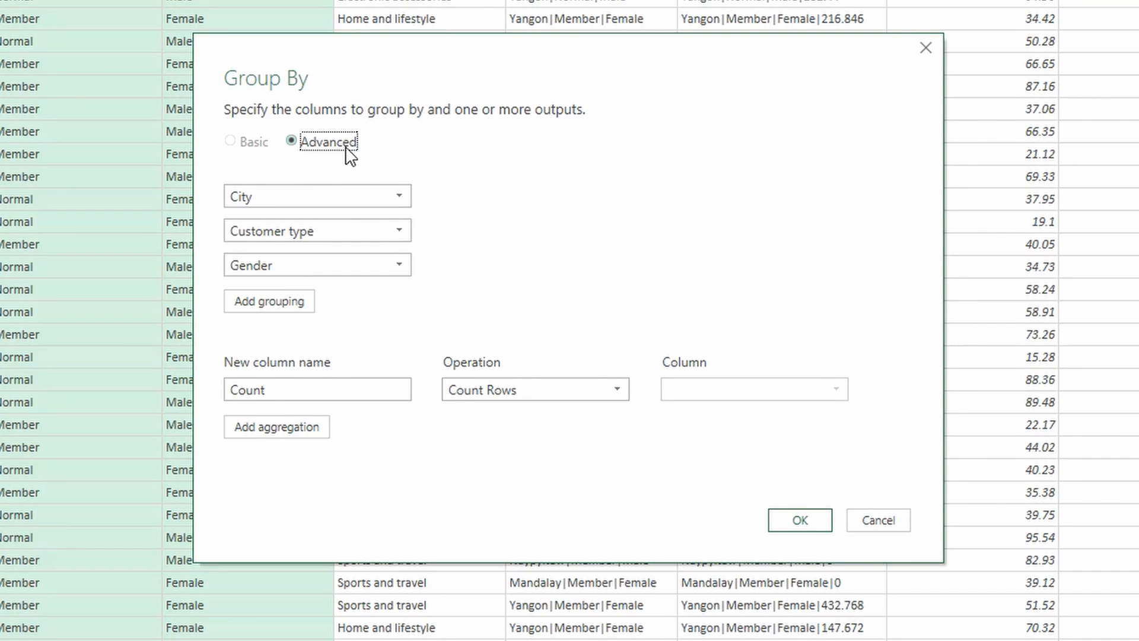
mouse_move(254, 150)
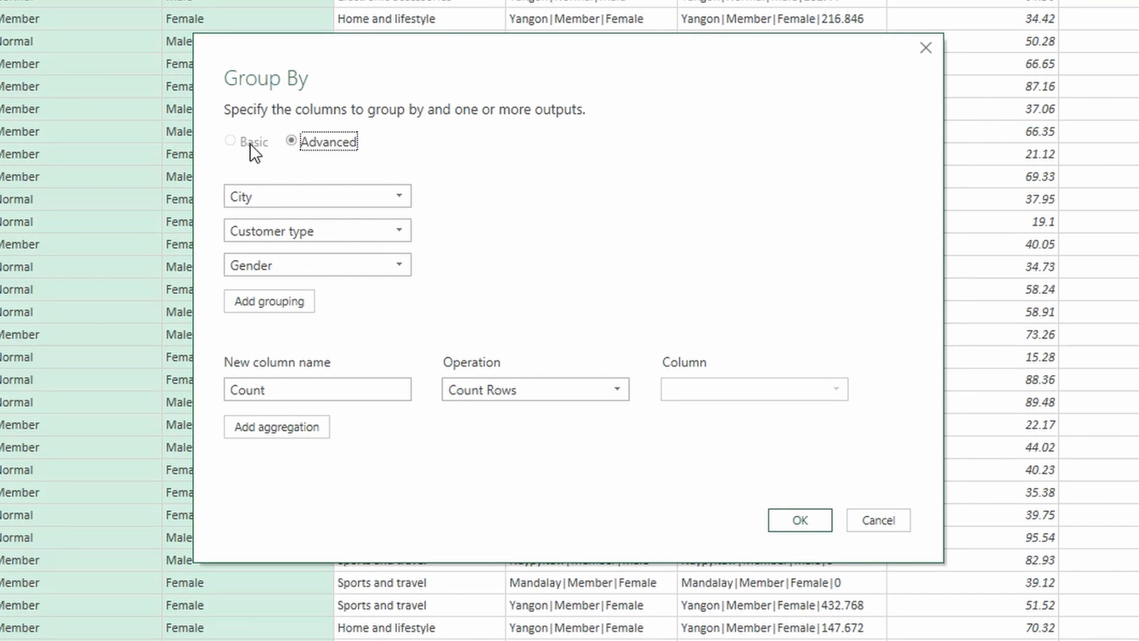
mouse_move(465, 283)
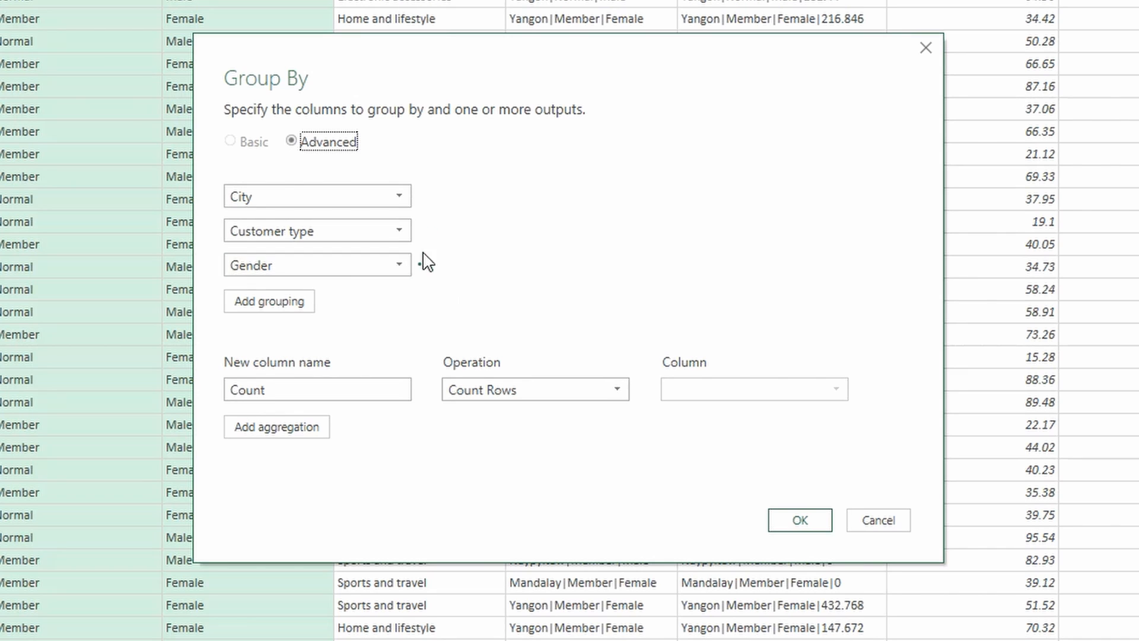
mouse_move(387, 270)
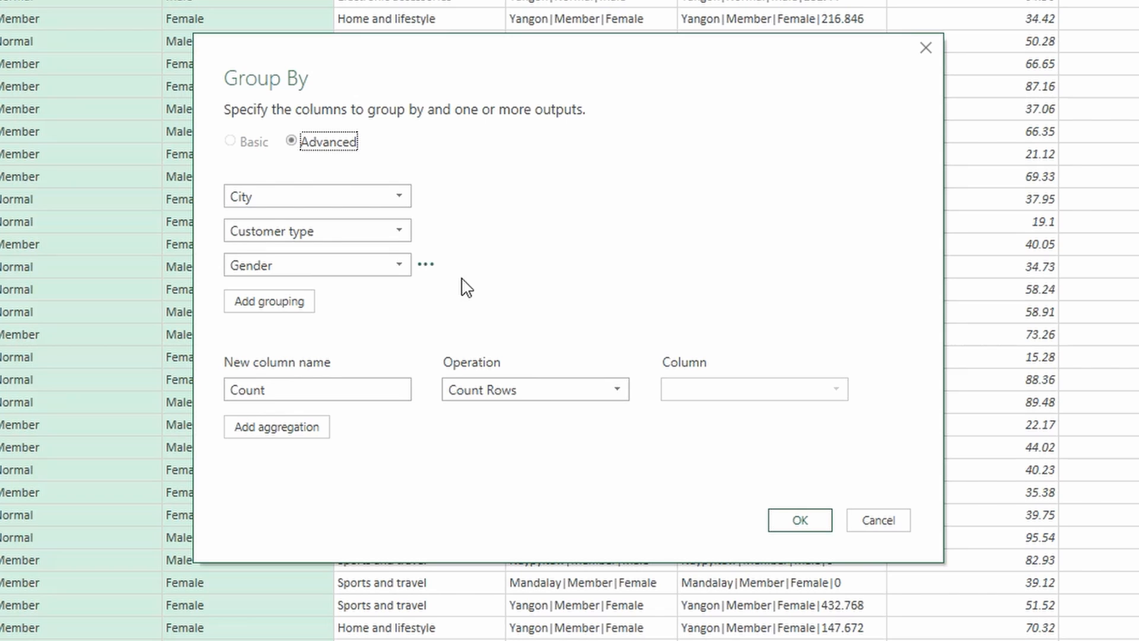
mouse_move(562, 427)
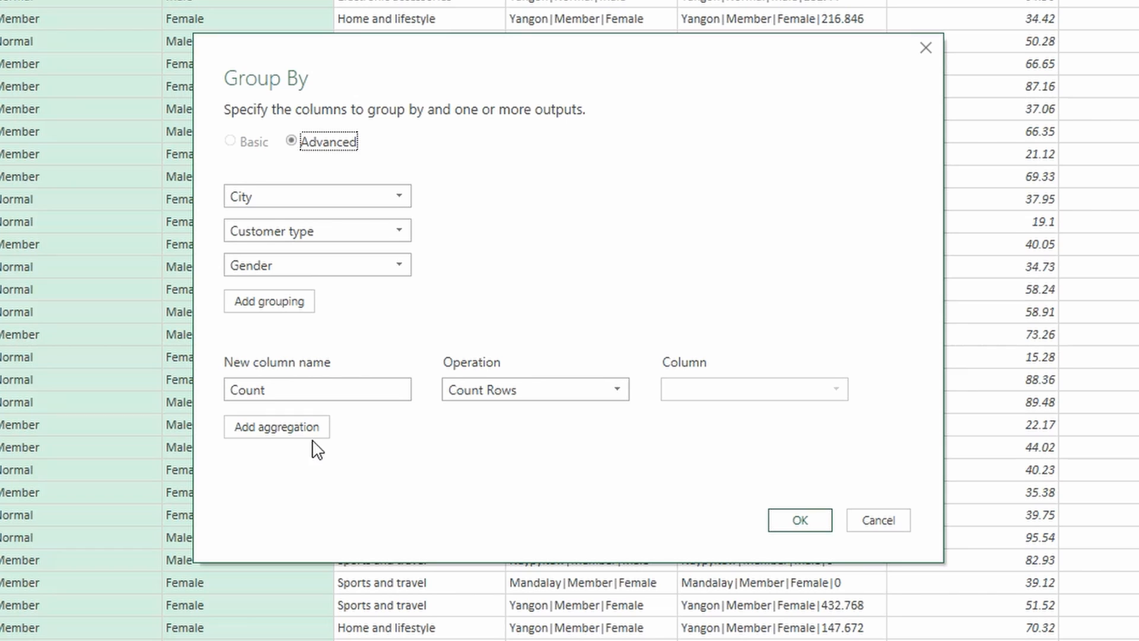
Step: Add a Sum aggregation of Quantity and confirm the City–Customer type–Gender grouping
click(277, 426)
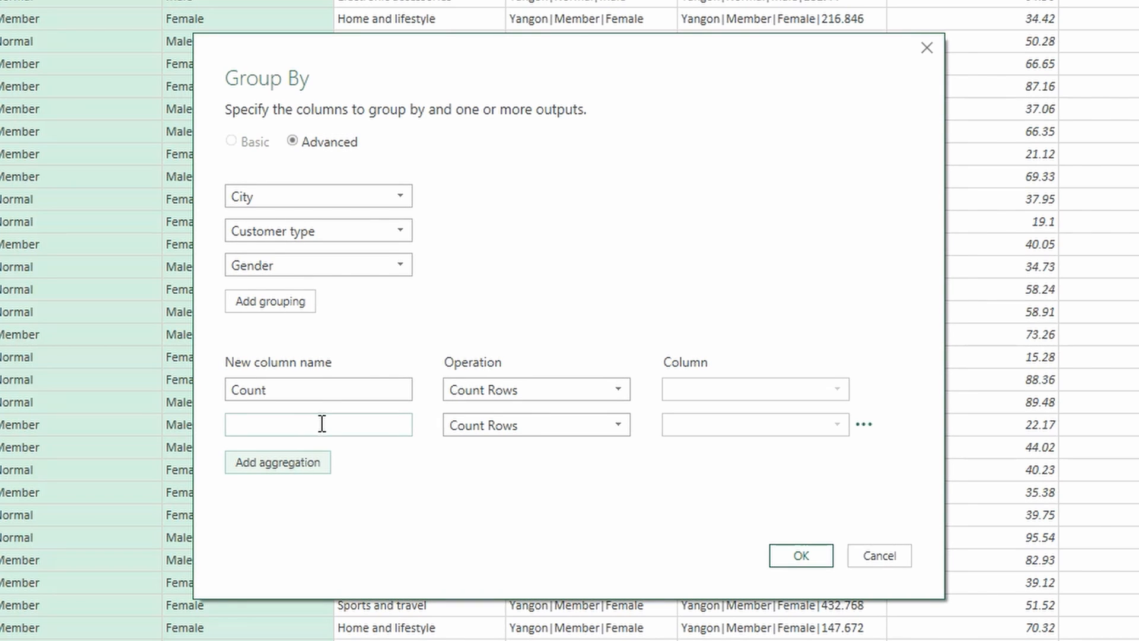
text(Sum)
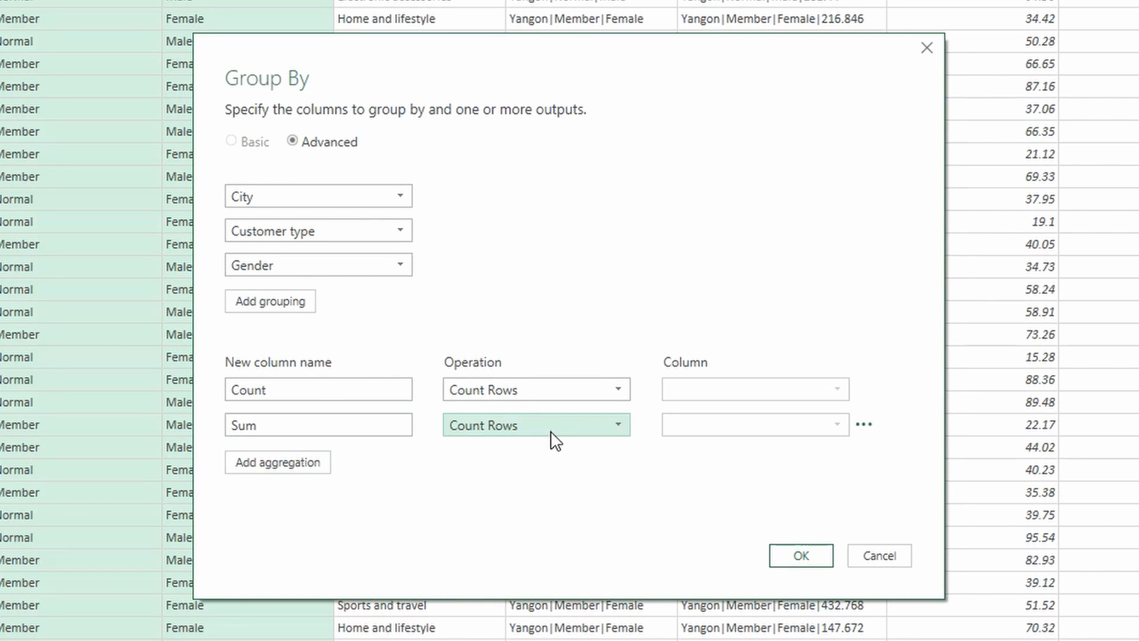
click(535, 425)
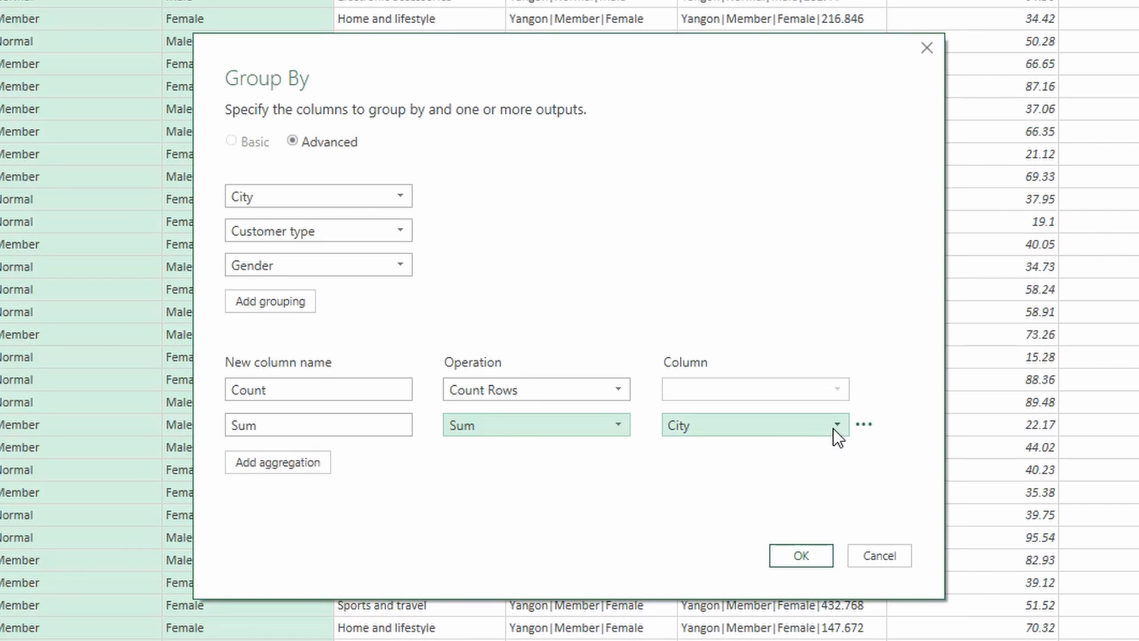
click(836, 424)
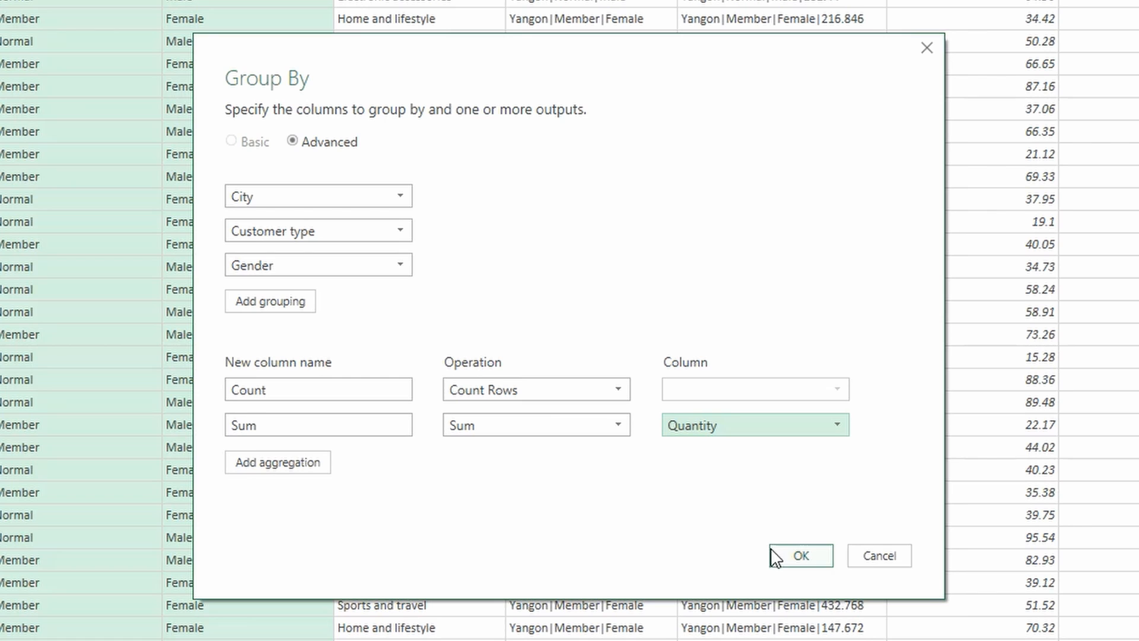
mouse_move(481, 480)
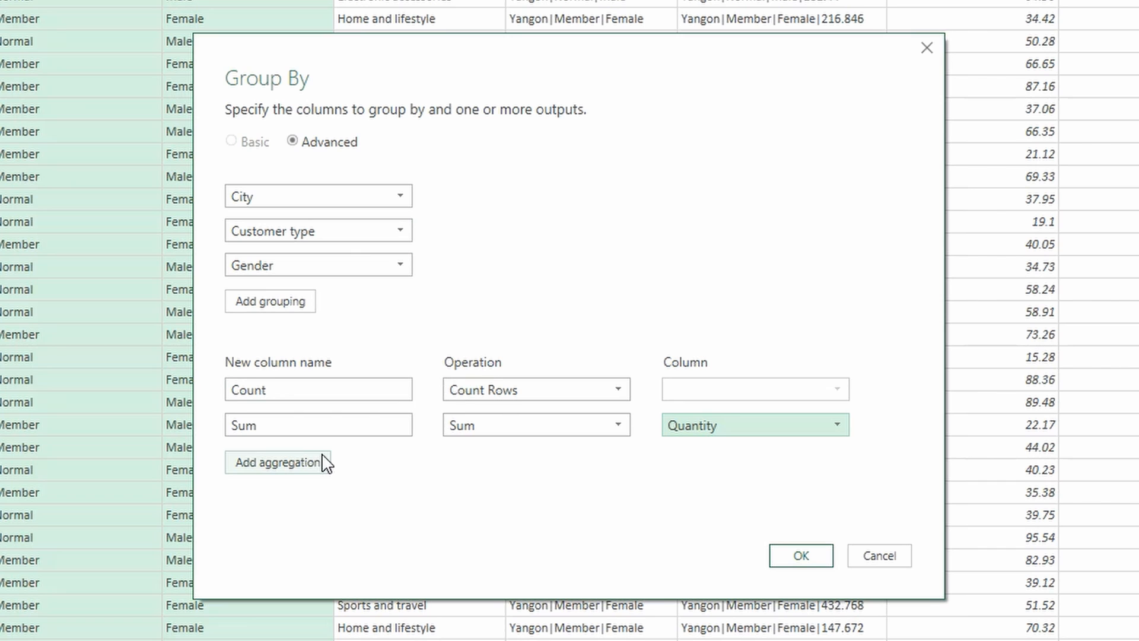
mouse_move(435, 195)
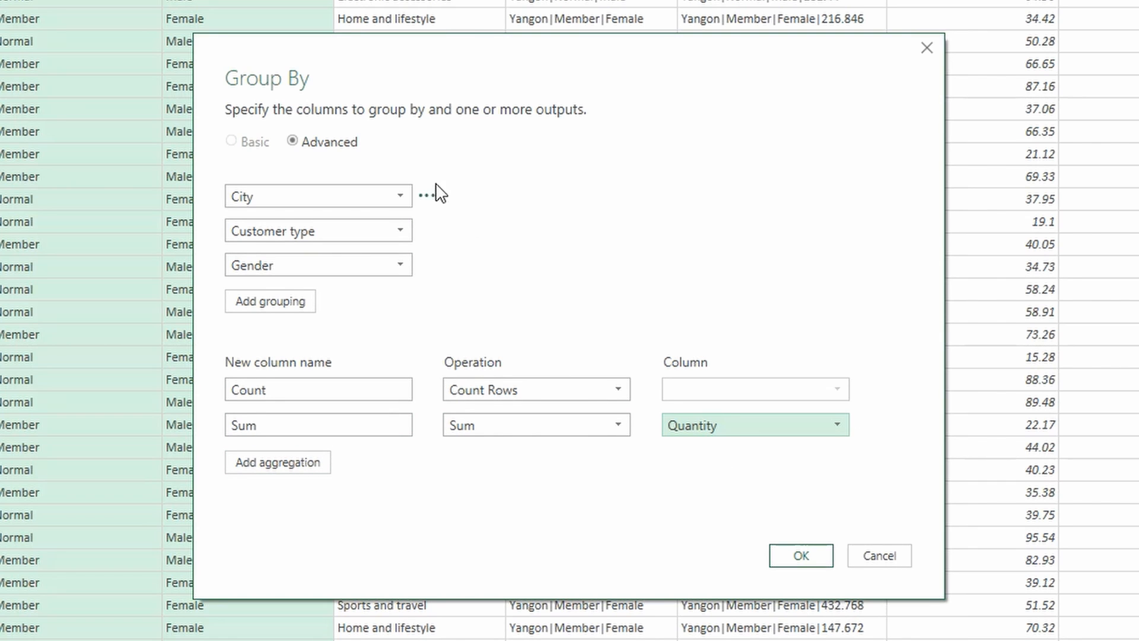
click(878, 555)
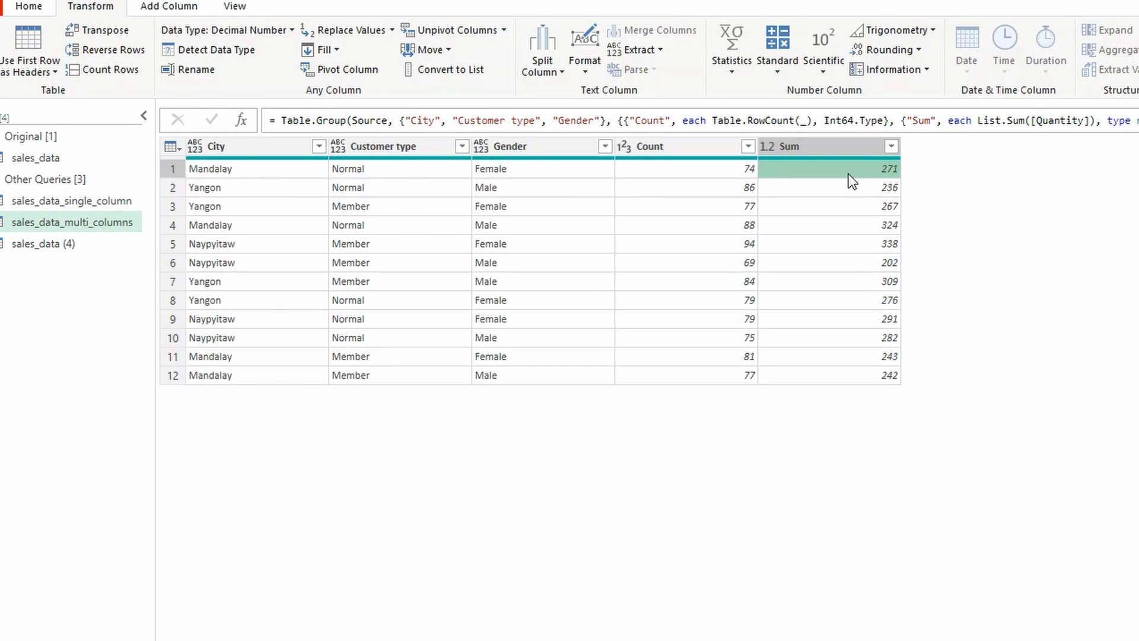
mouse_move(869, 383)
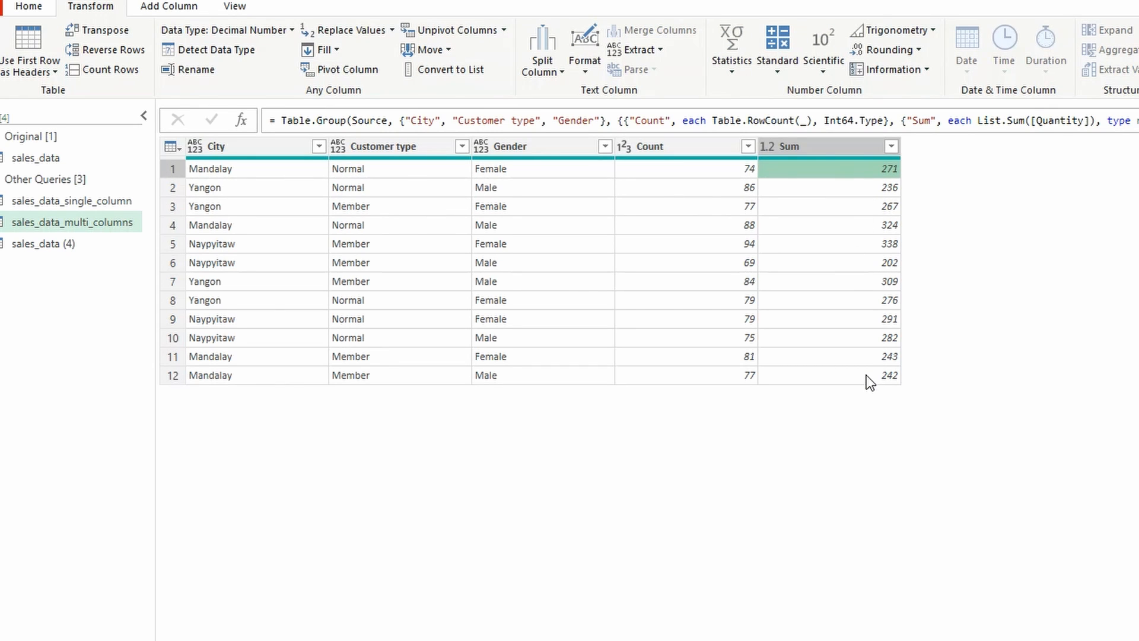
mouse_move(975, 262)
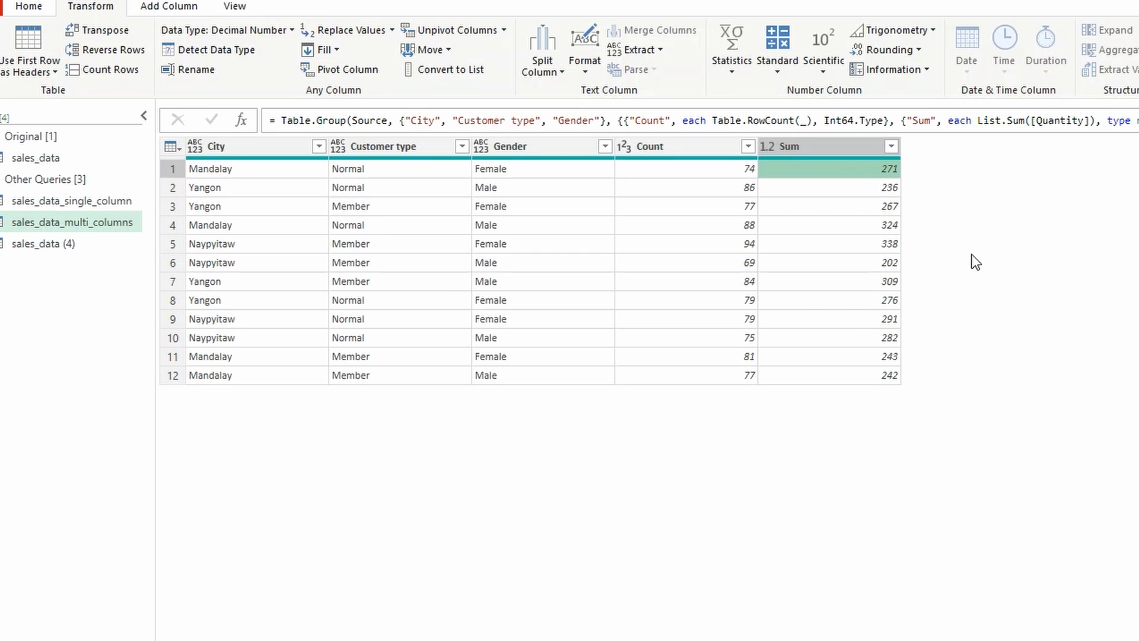
mouse_move(1070, 325)
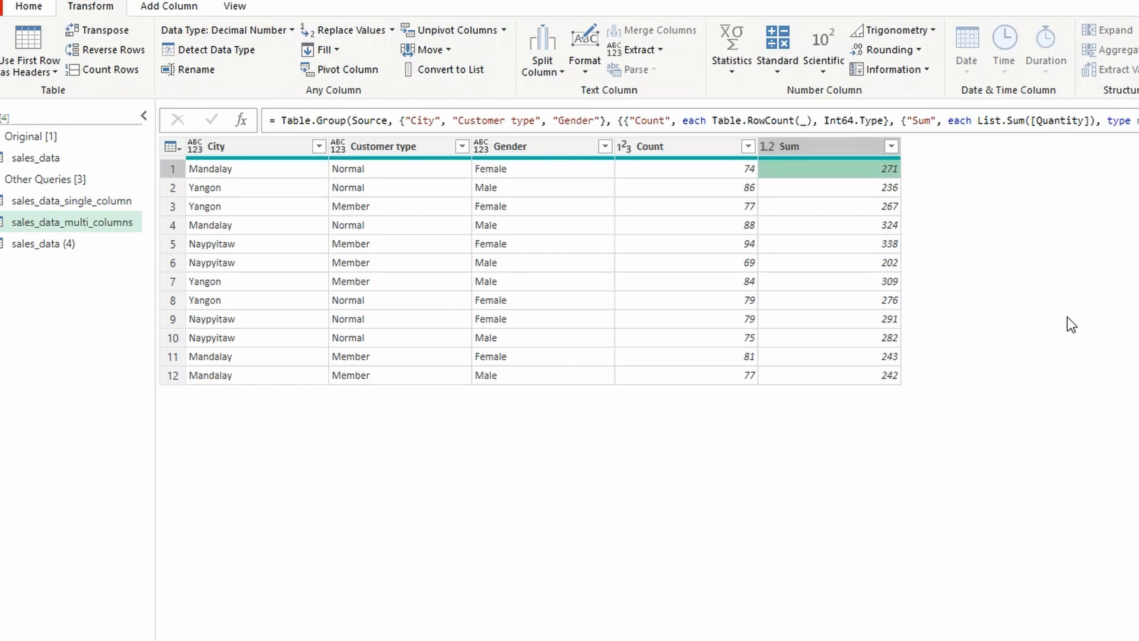
Step: Switch to the sales_data_add_count_col query in the Queries pane
click(72, 204)
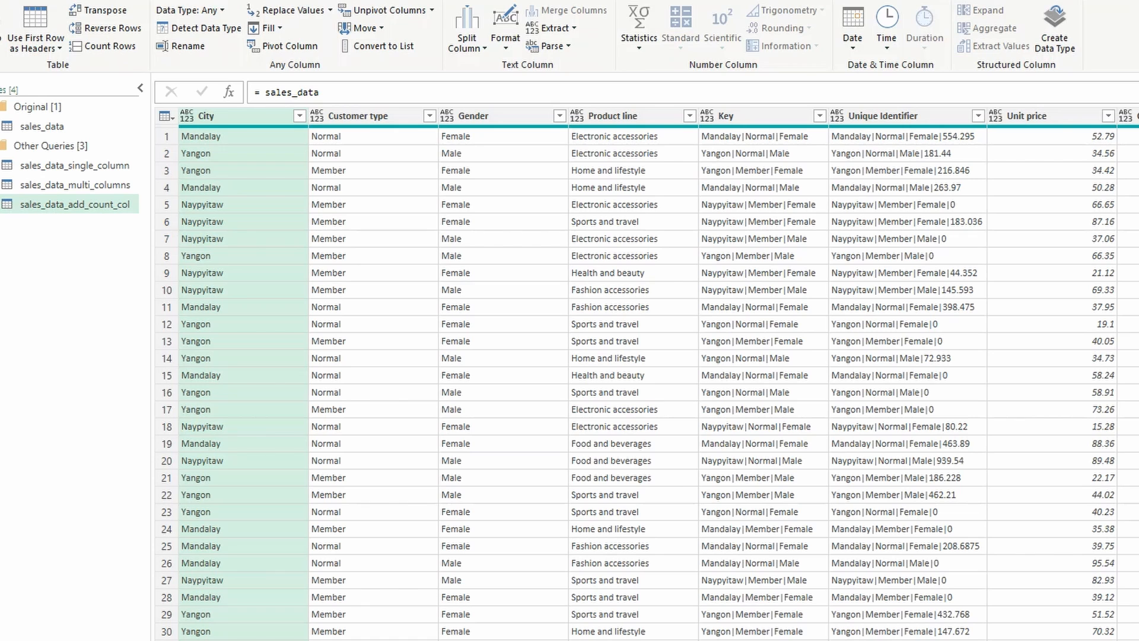
mouse_move(1054, 264)
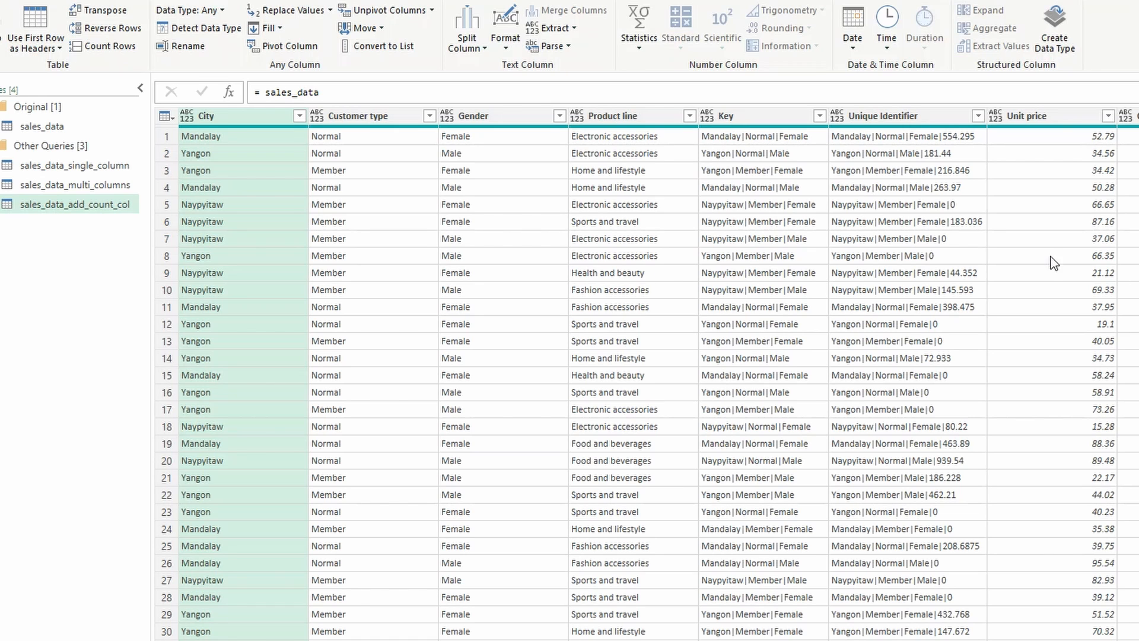
mouse_move(932, 121)
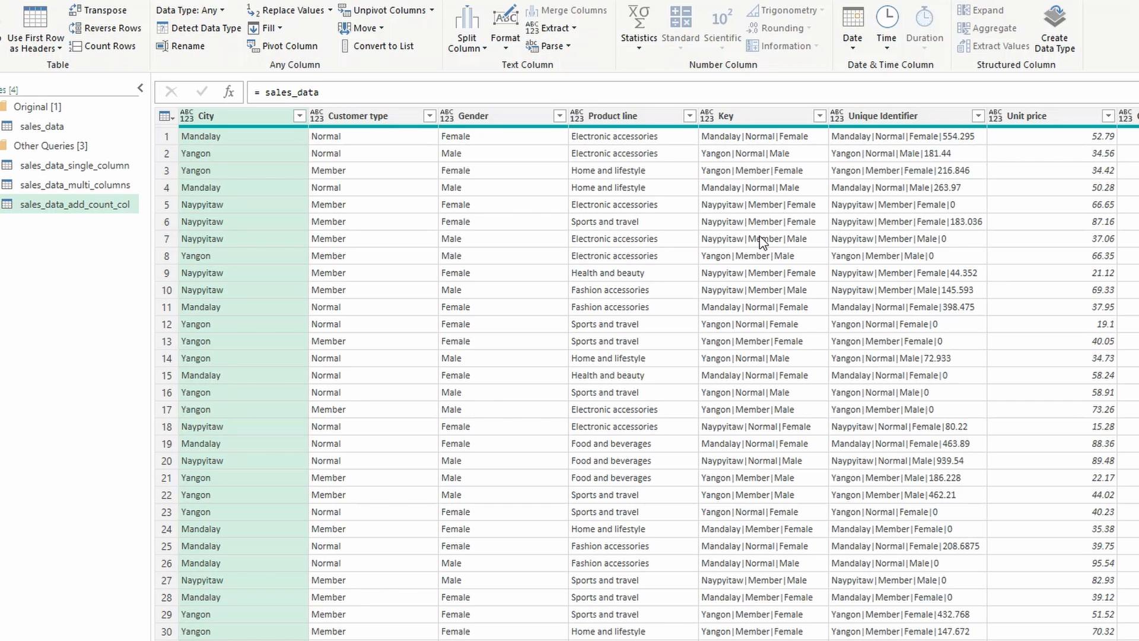
mouse_move(642, 155)
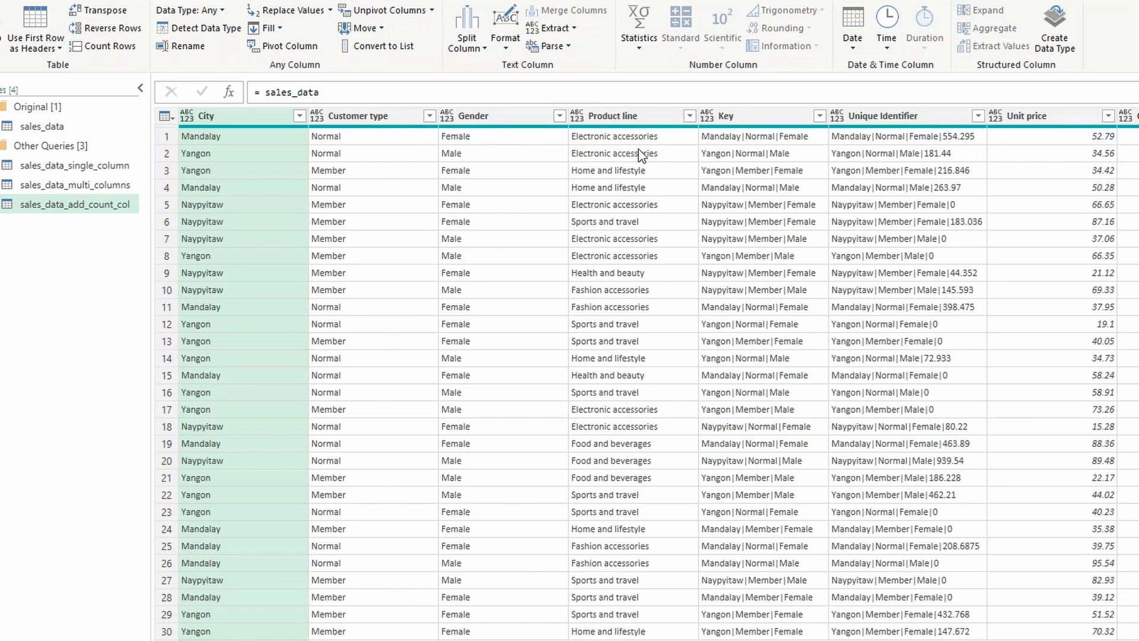
Step: Select the Unique Identifier column and start a Group By on it
click(904, 136)
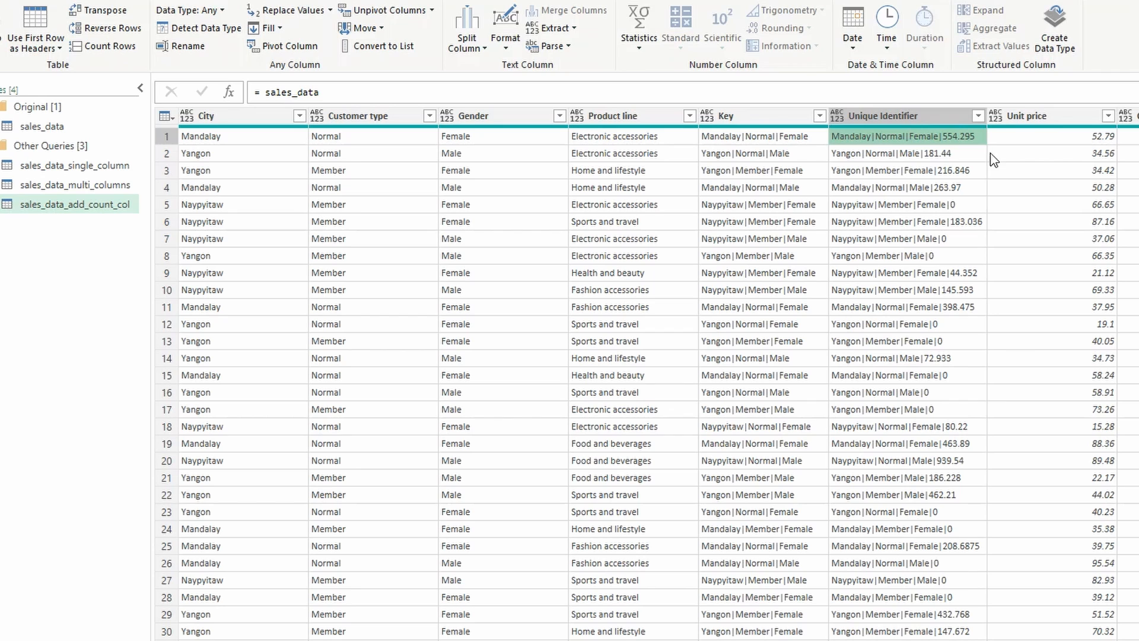
mouse_move(958, 147)
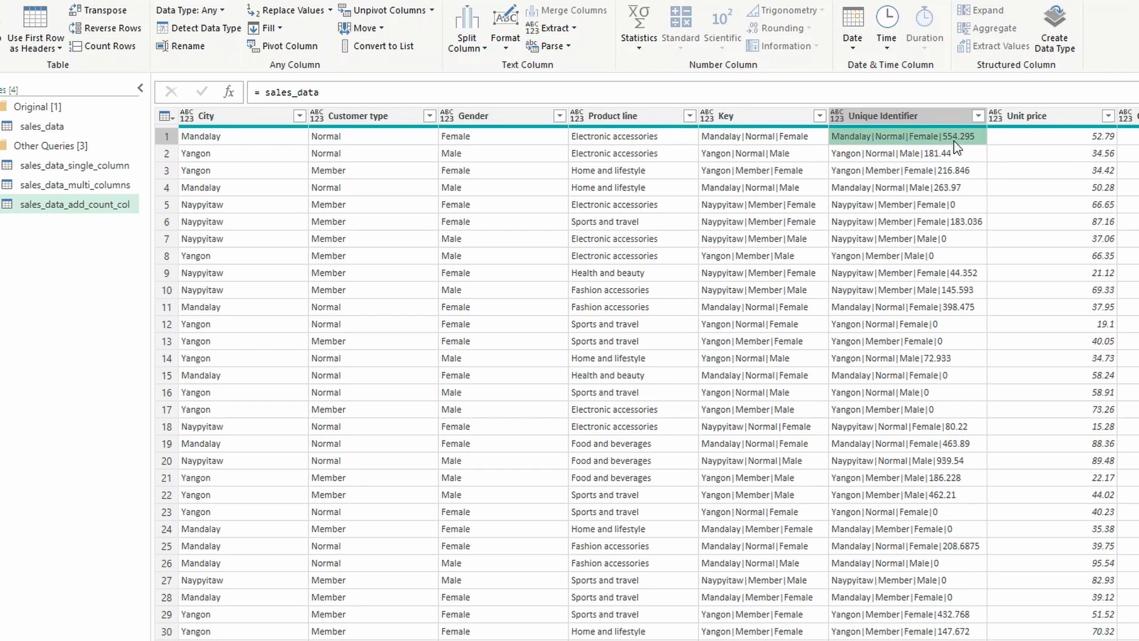
mouse_move(439, 144)
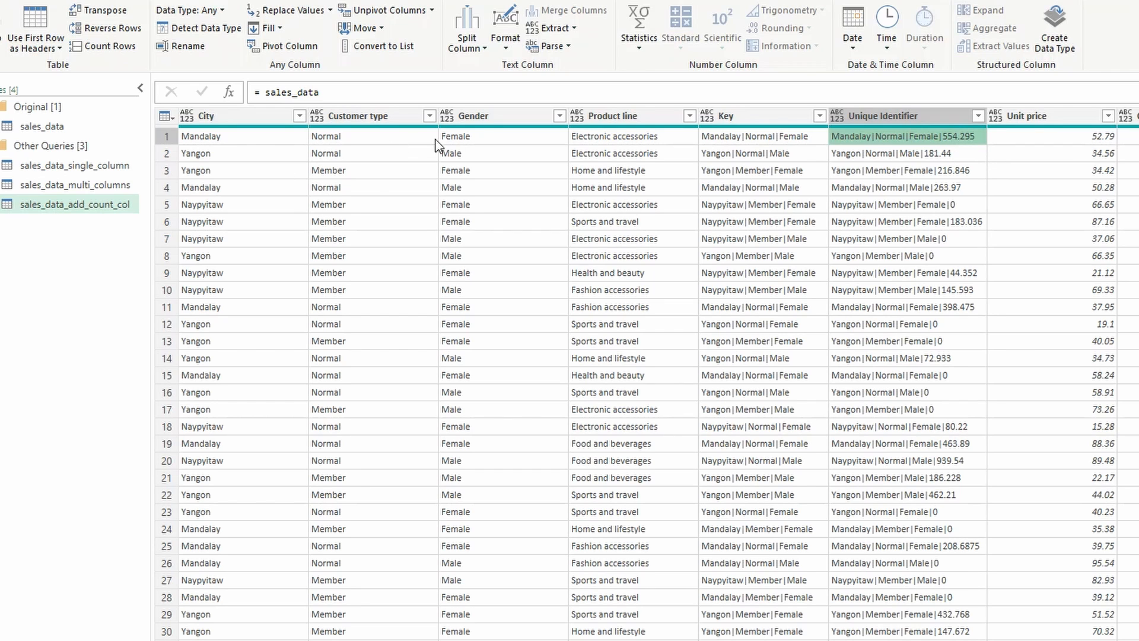
mouse_move(894, 133)
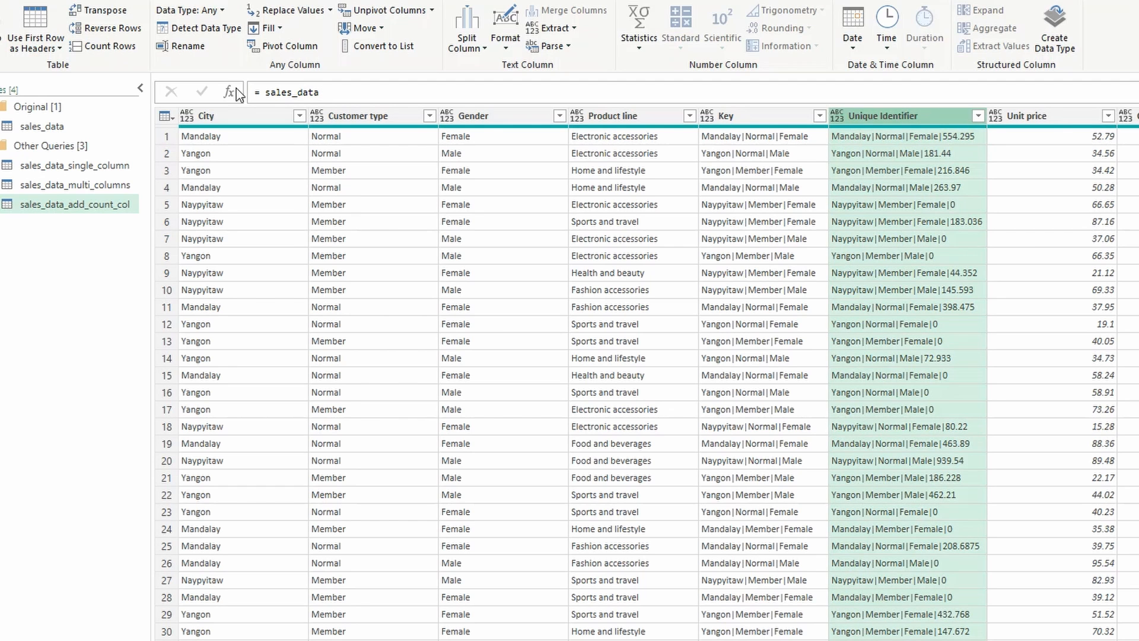
click(251, 225)
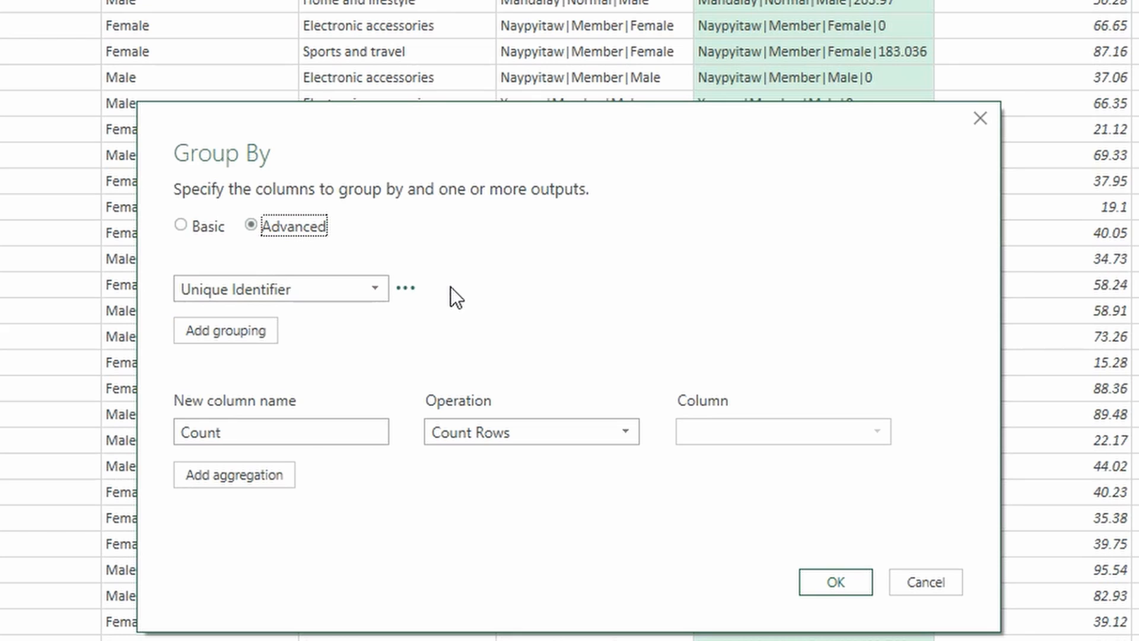
mouse_move(423, 477)
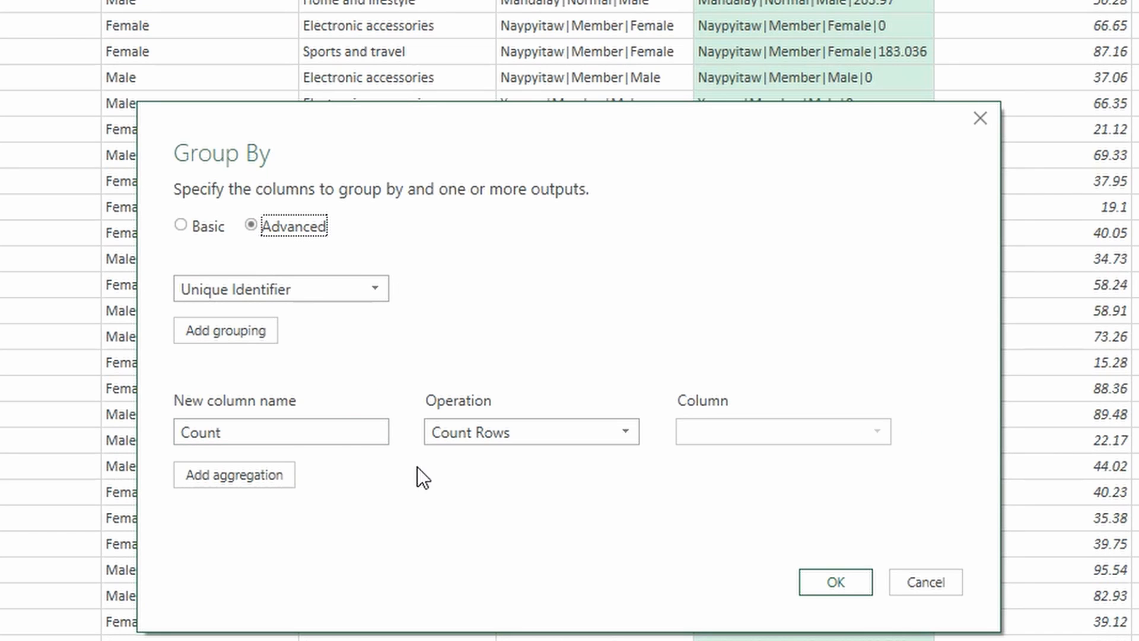
mouse_move(361, 465)
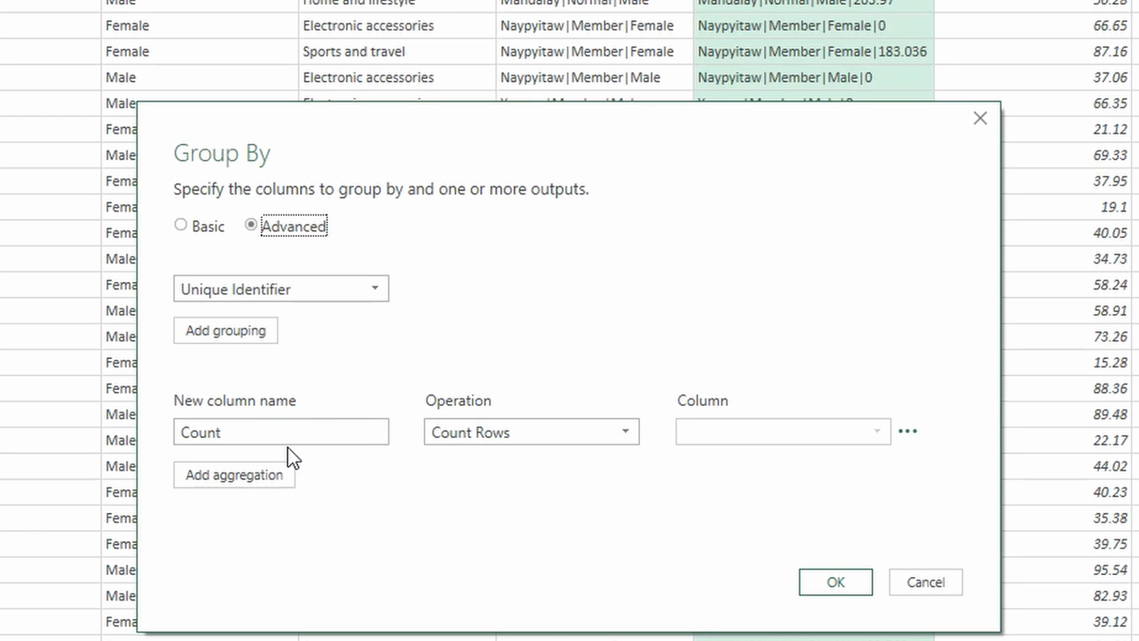
Step: Add a second aggregation named All Data and choose its All Rows operation
click(234, 475)
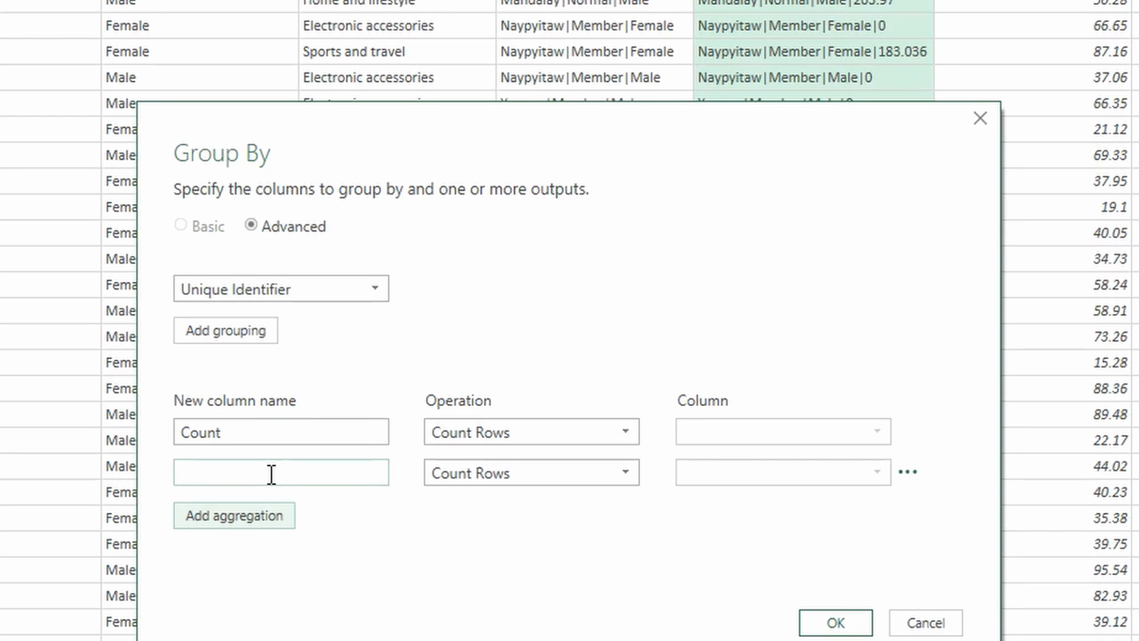
text(All Data)
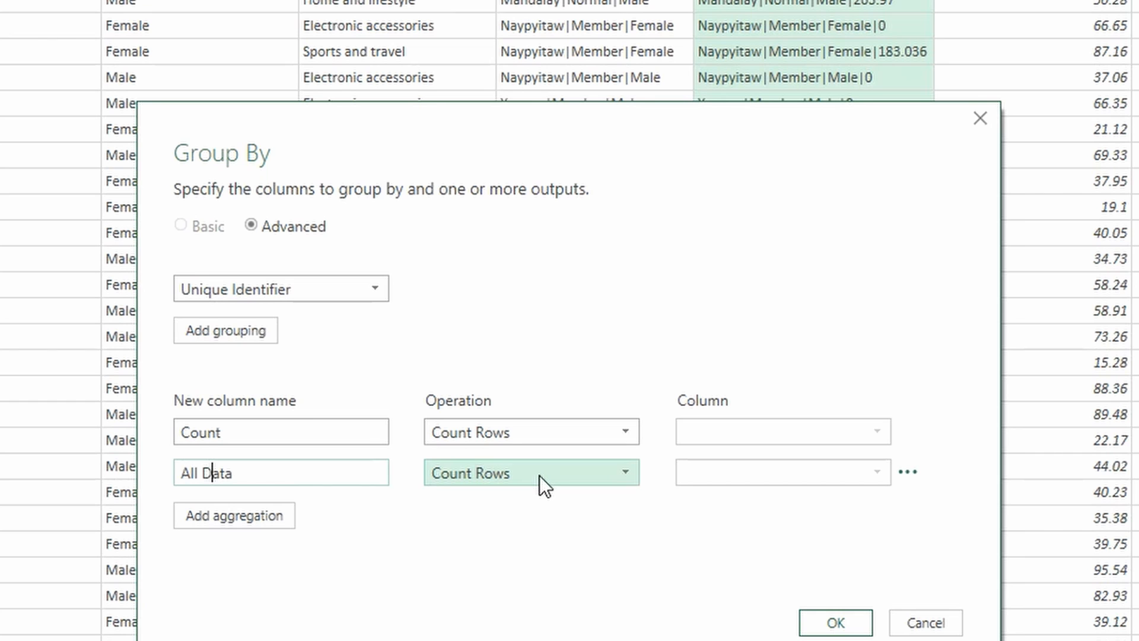
click(530, 472)
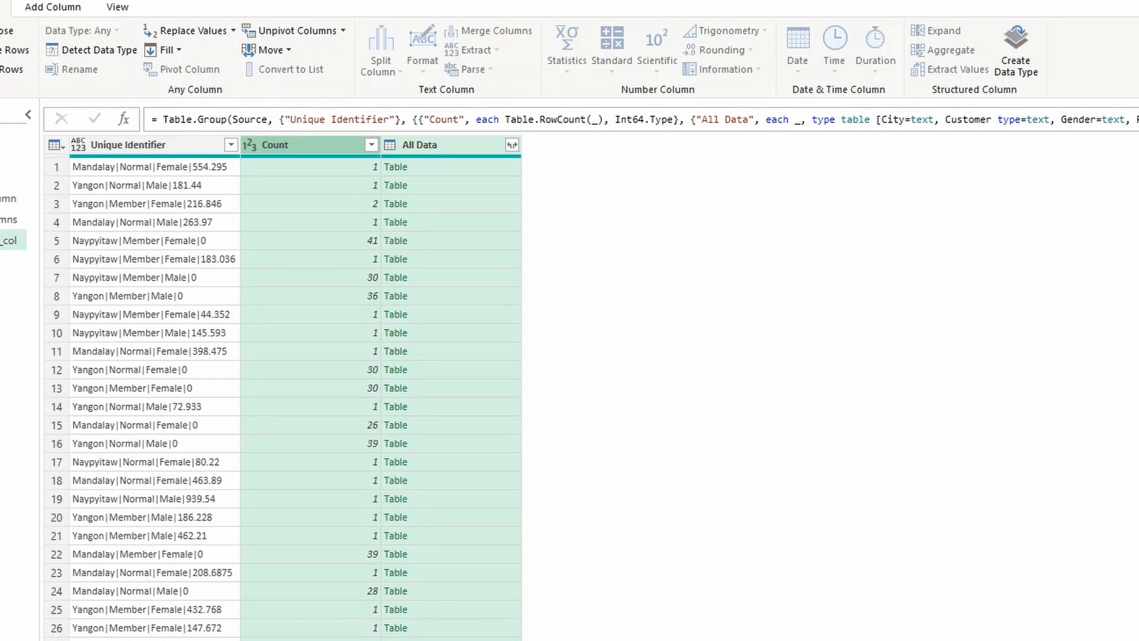
mouse_move(571, 205)
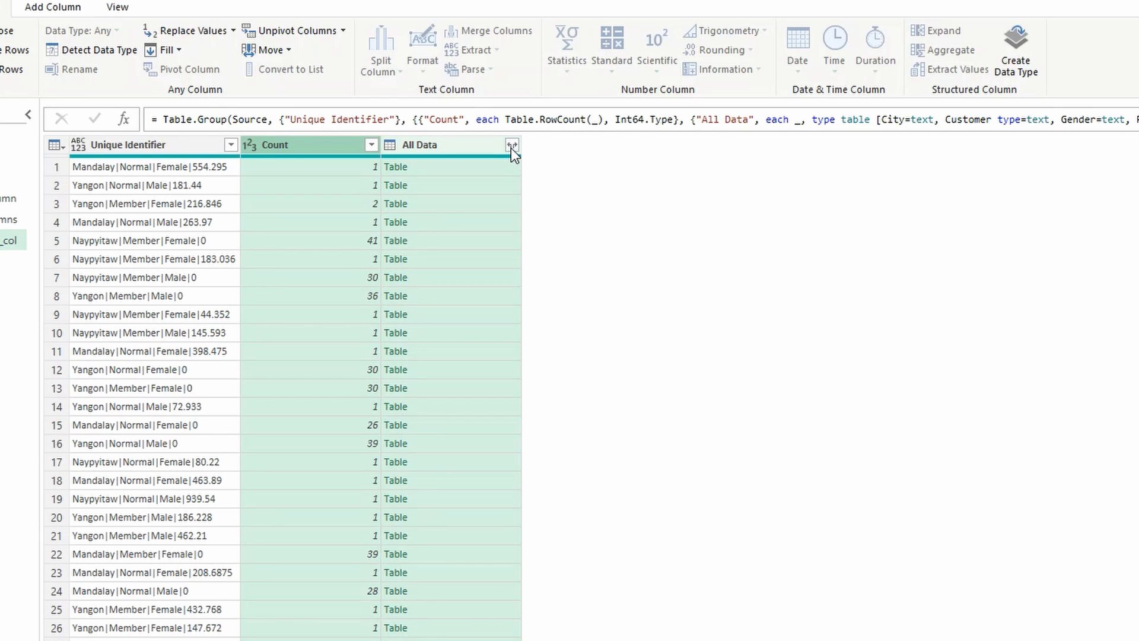
Step: Expand All Data keeping only Gender, Key, Quantity, Tax 5% and Payment
click(512, 147)
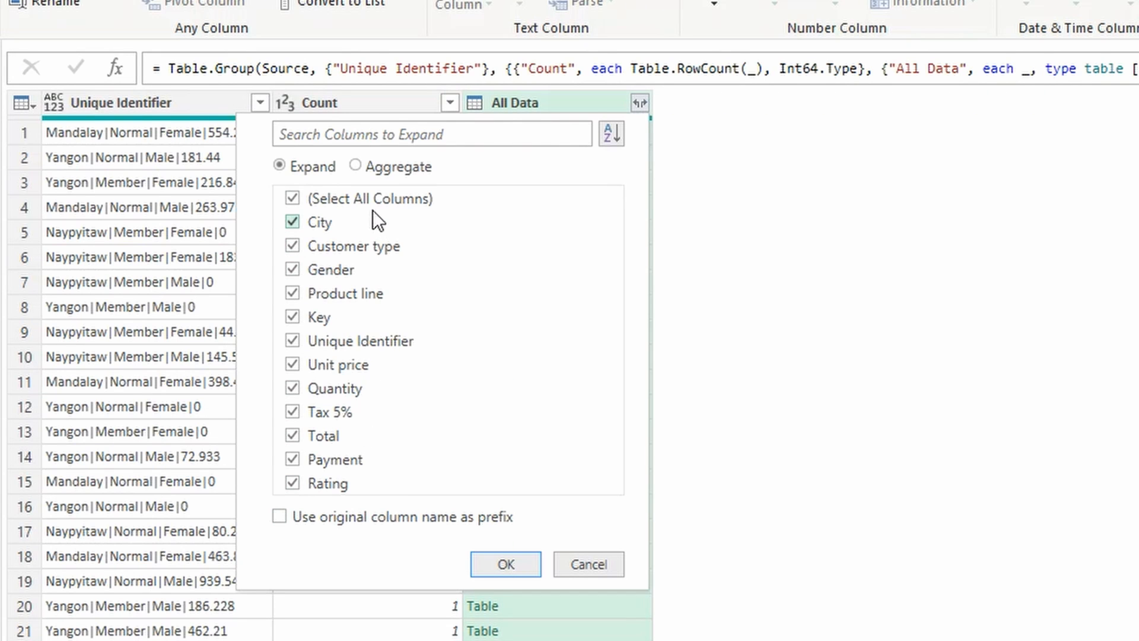
click(292, 198)
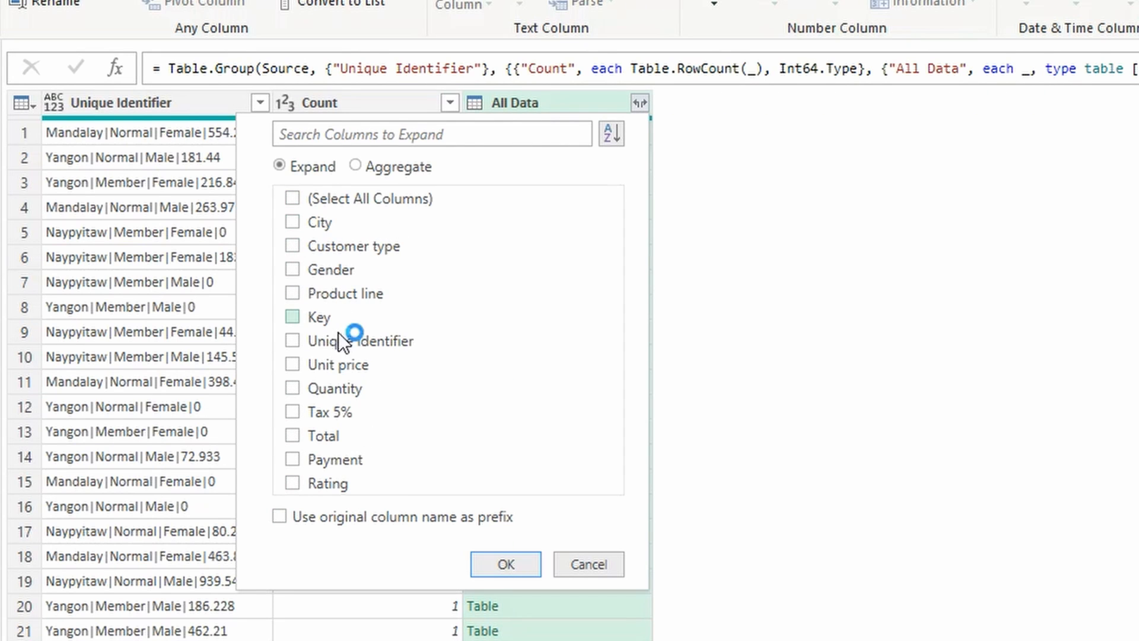
click(505, 565)
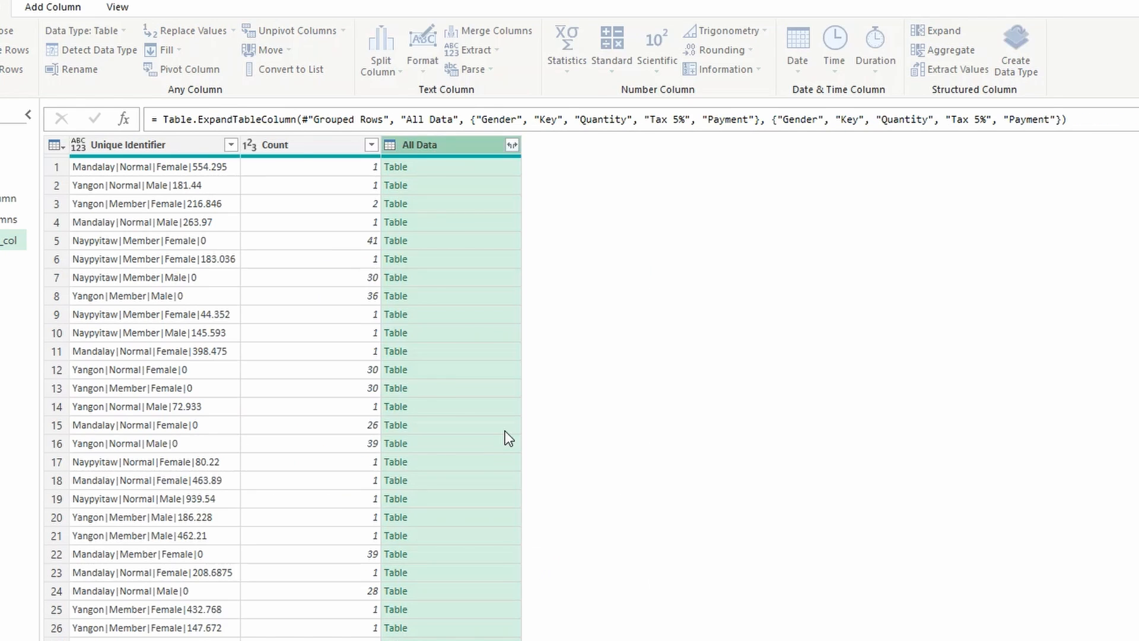
Step: Filter the Count column so only rows with Count 26 remain, revealing duplicates
click(511, 145)
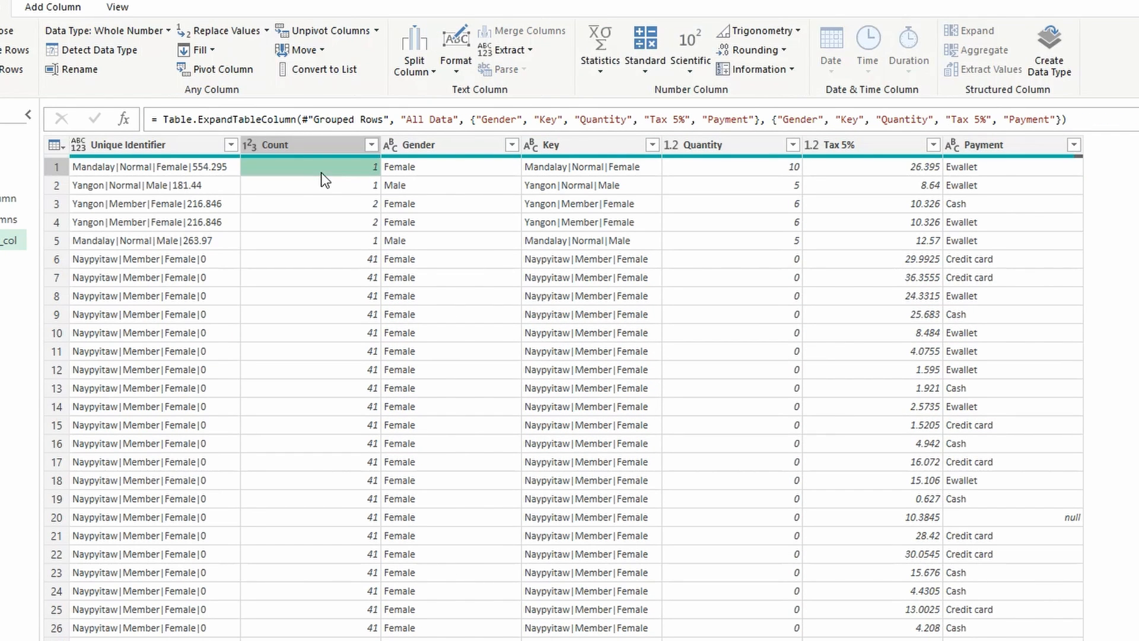
mouse_move(326, 304)
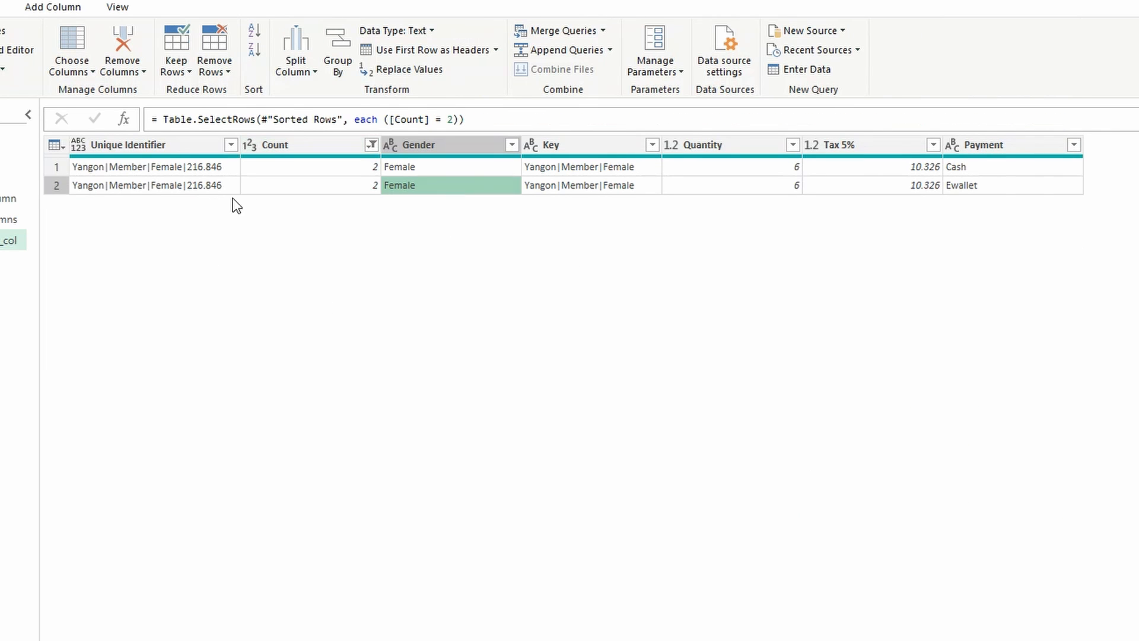
mouse_move(154, 190)
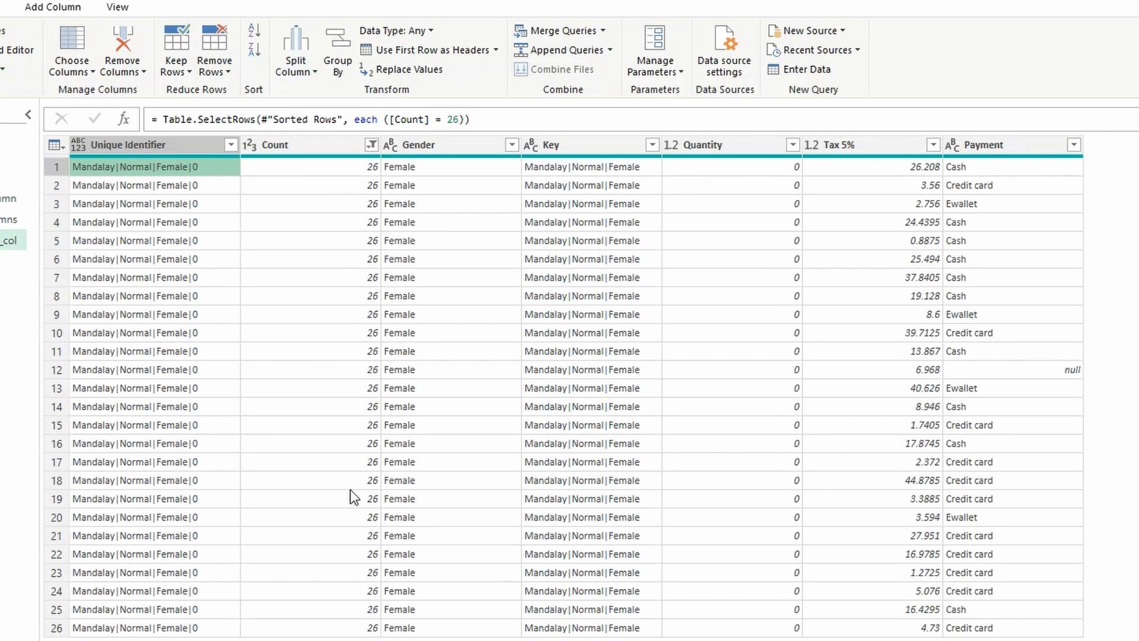
mouse_move(361, 397)
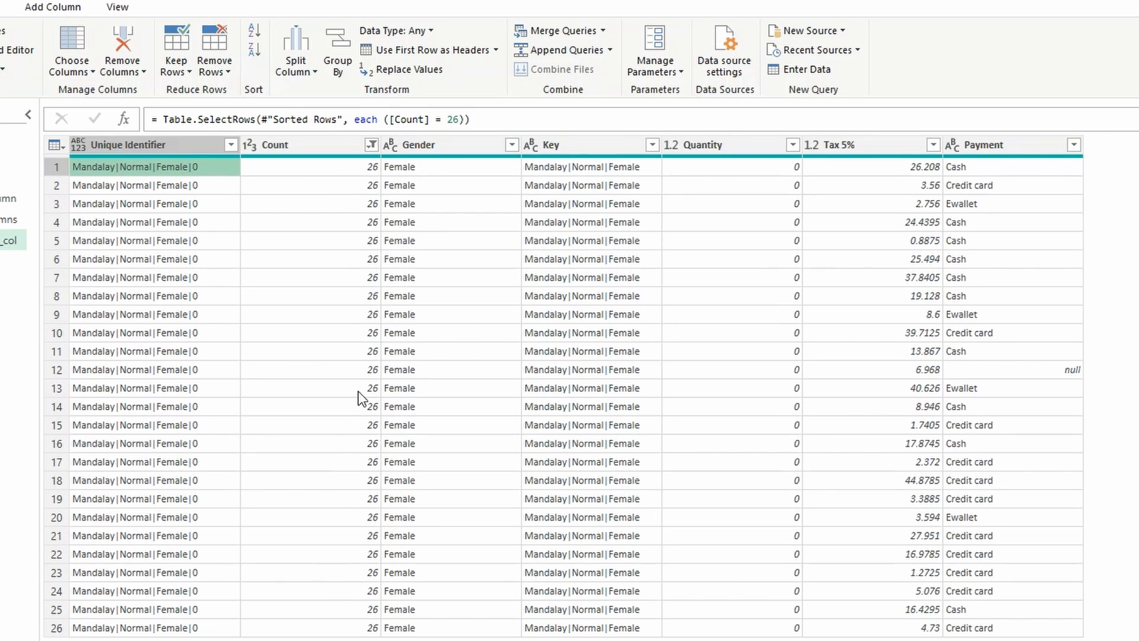